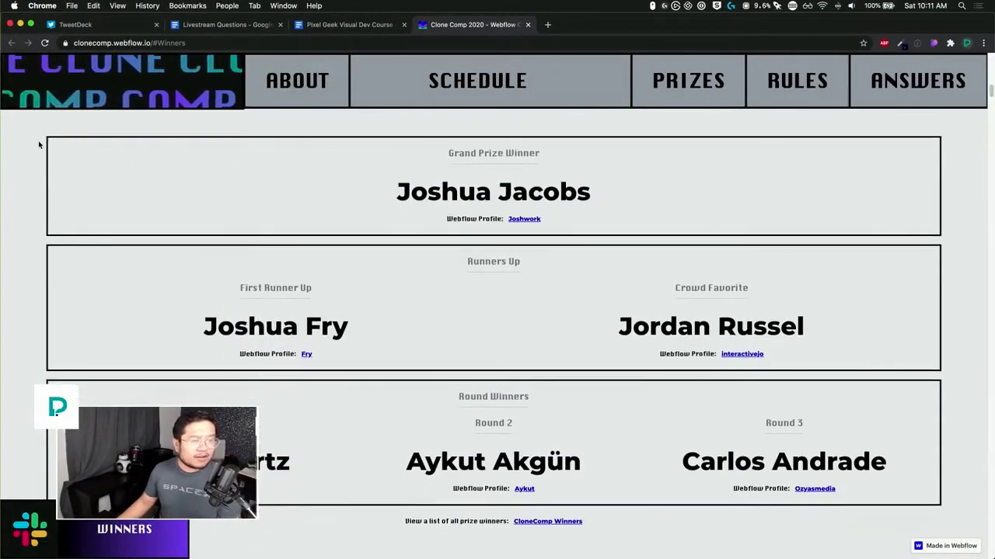
# Step: Open the Round 1 winner's Webflow Profile link in a new tab from the winners list
pyautogui.scroll(-3)
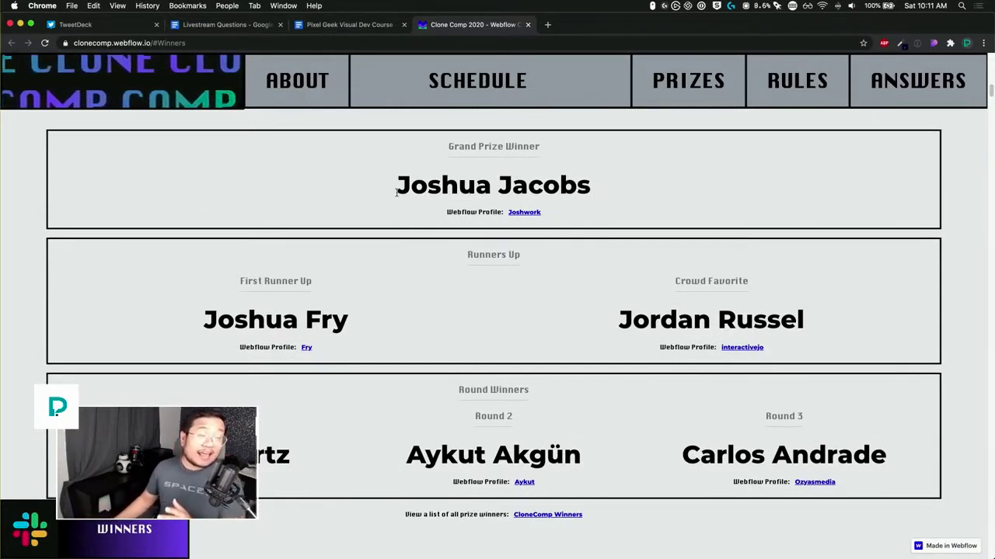
pyautogui.scroll(-3)
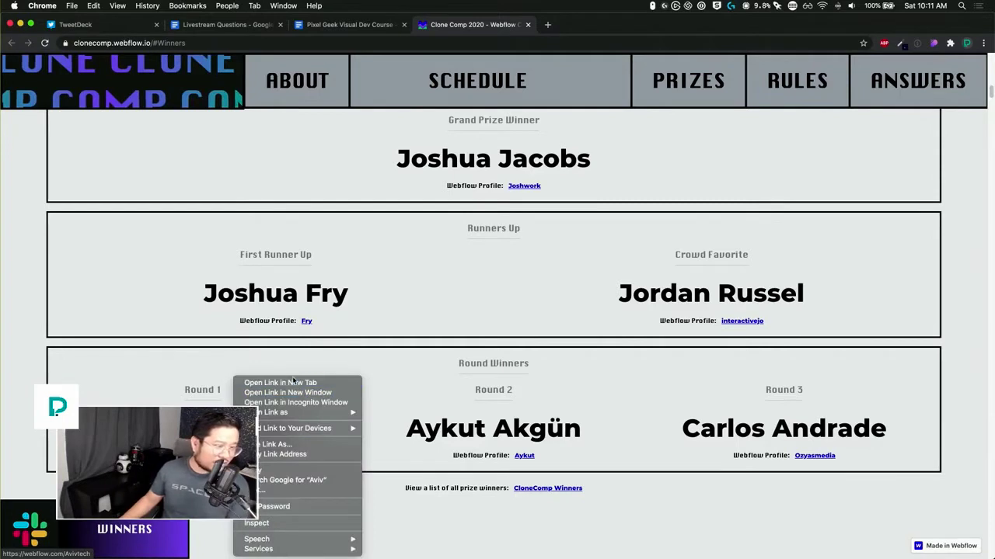
pyautogui.click(280, 382)
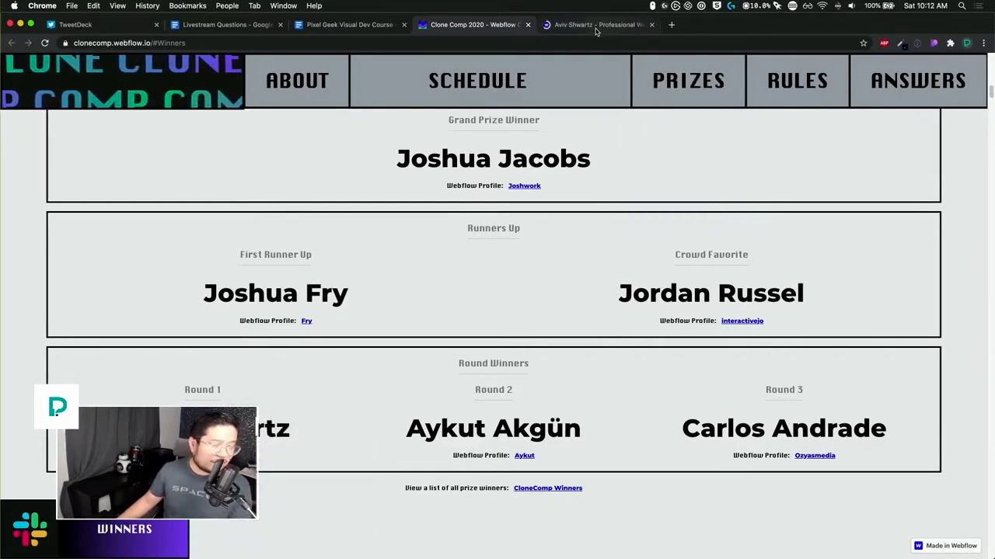
pyautogui.moveTo(593, 28)
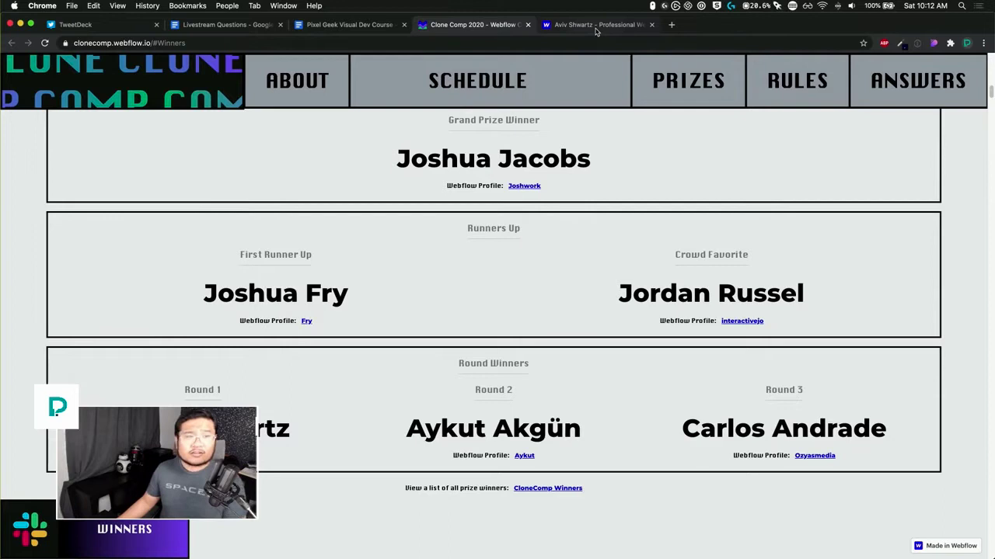
# Step: From the Round 1 profile, open the cc-day-iii project and its live cc-day-iii.webflow.io site
pyautogui.click(598, 25)
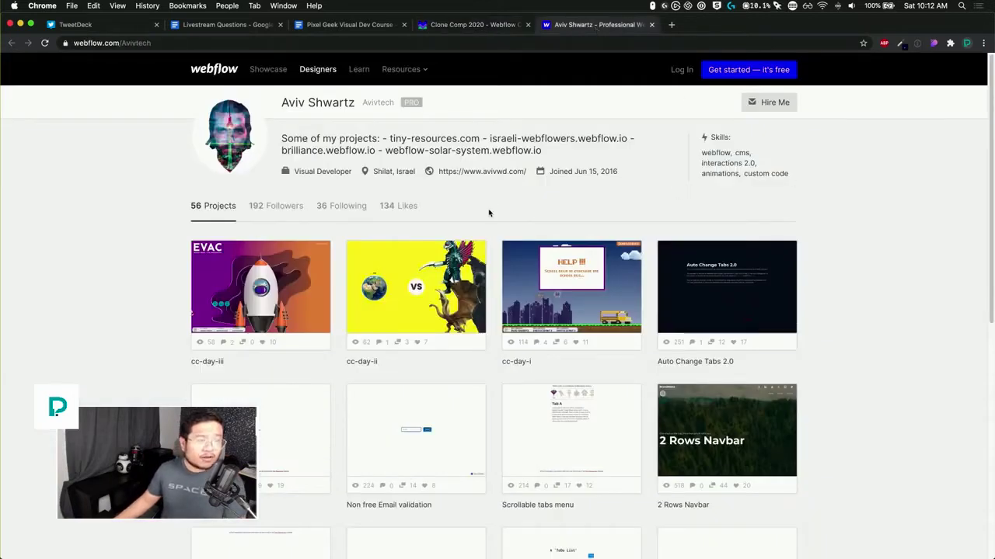
pyautogui.scroll(-3)
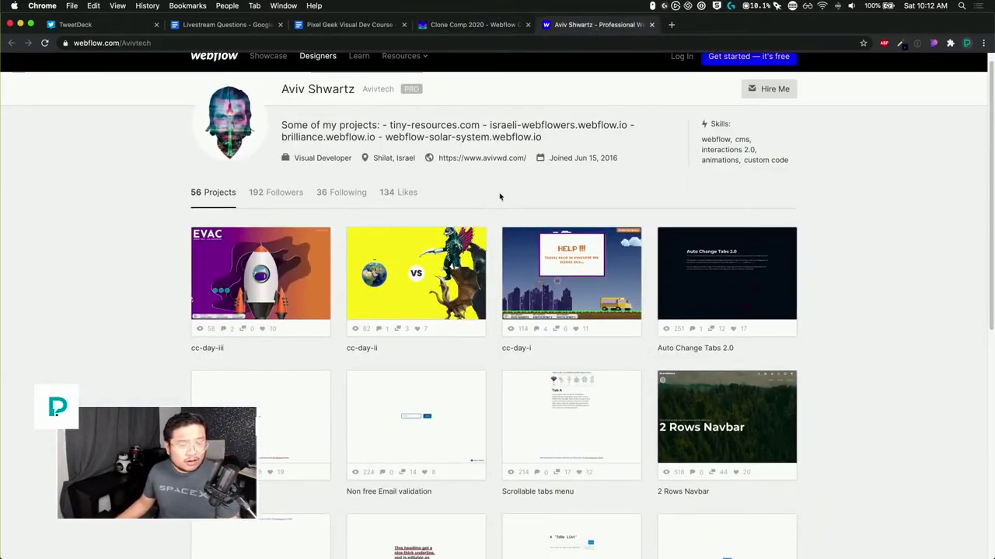
pyautogui.moveTo(261, 273)
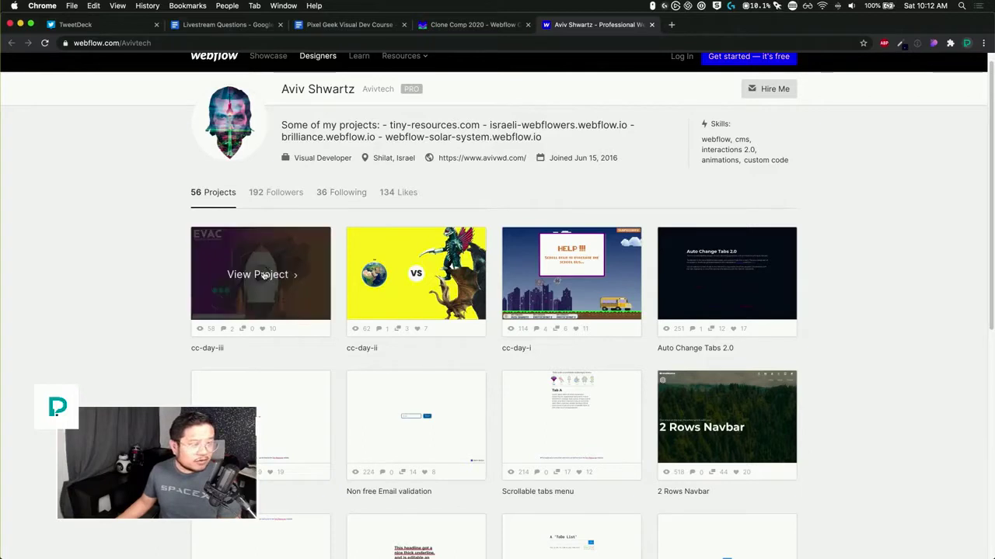
pyautogui.click(258, 273)
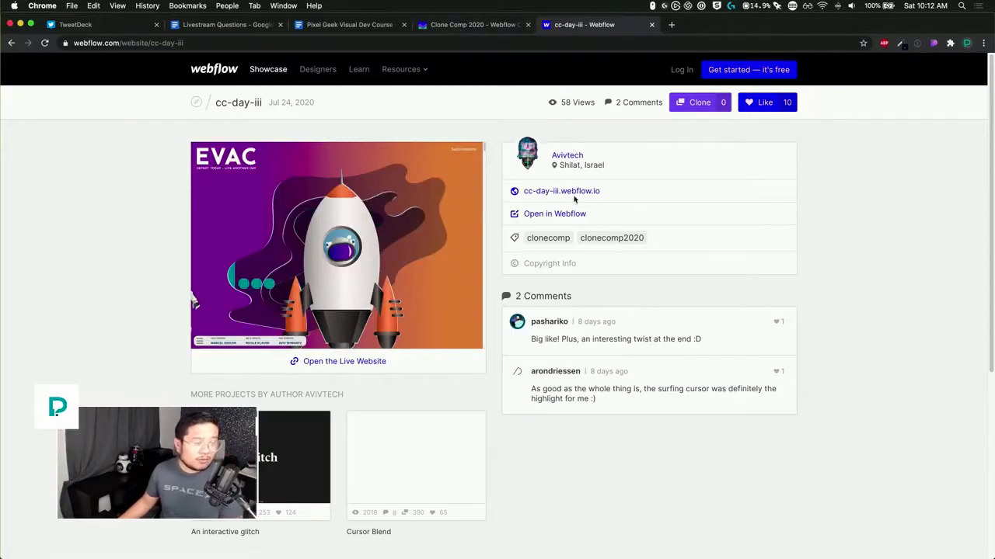
pyautogui.moveTo(575, 195)
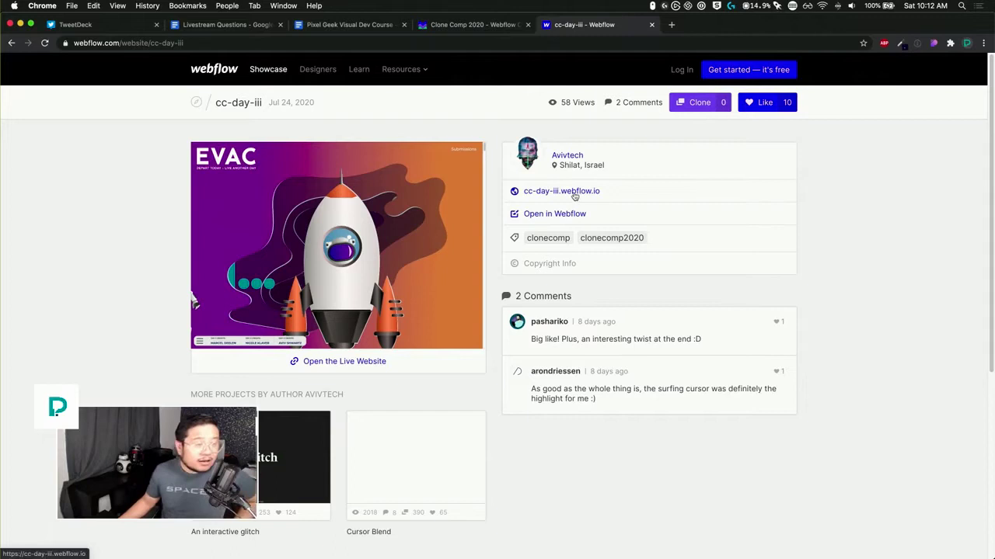
pyautogui.click(561, 191)
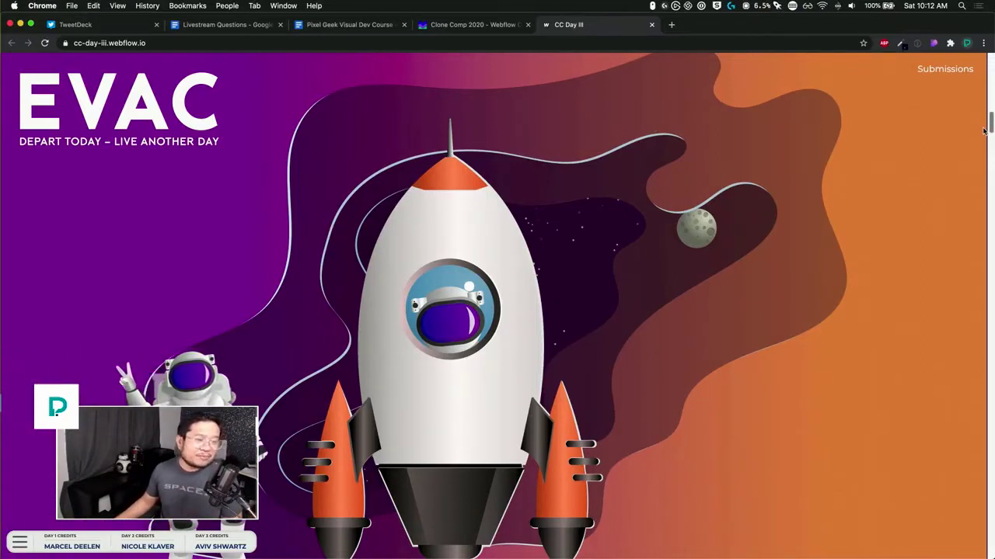
# Step: Scroll through the EVAC rocket story and continue past the black hole scene
pyautogui.scroll(-3)
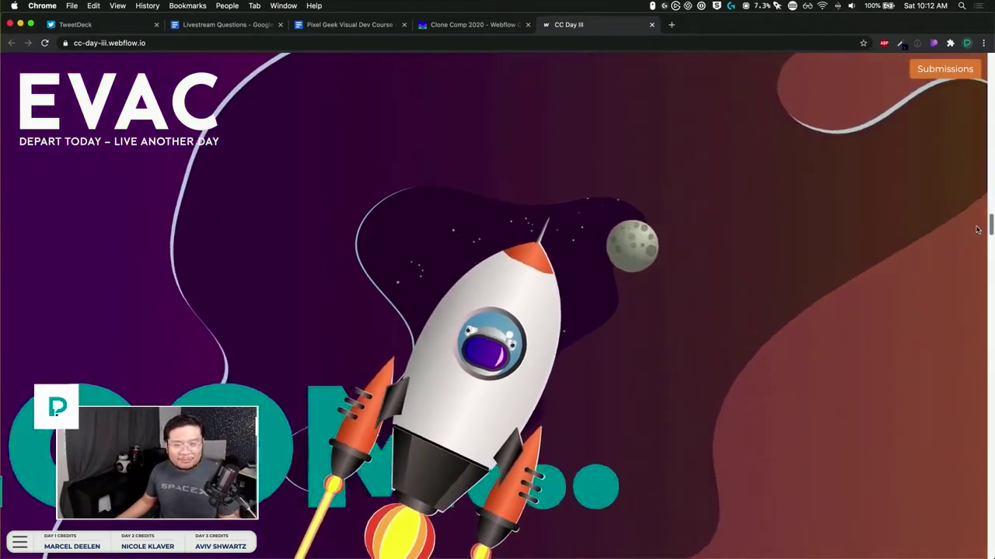
pyautogui.scroll(-3)
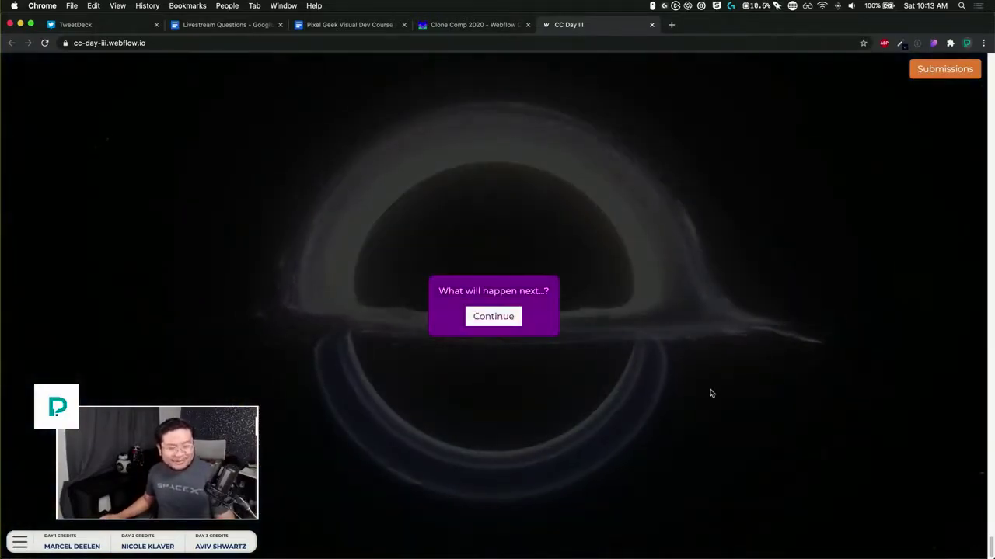
pyautogui.click(492, 317)
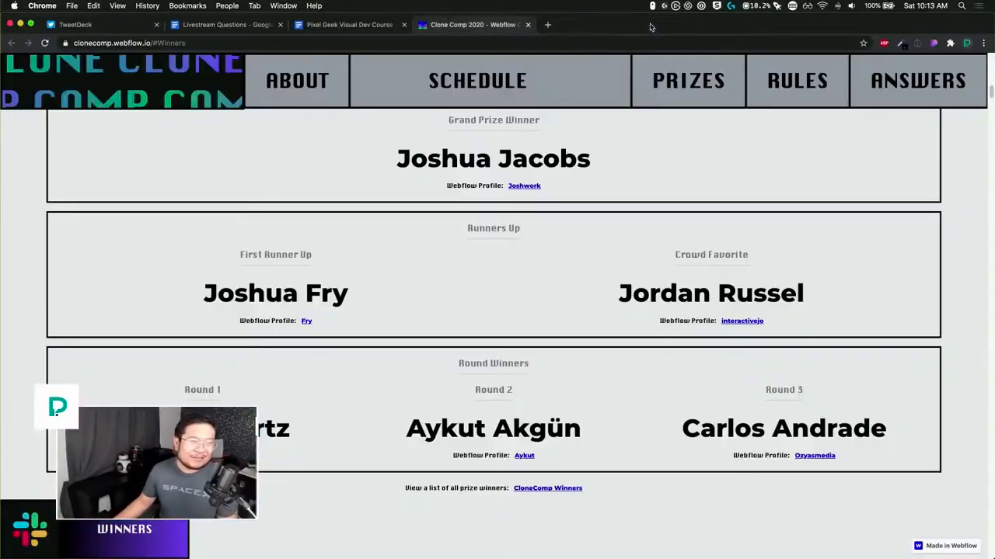
# Step: Open Lukas's Round 2 Webflow Showcase profile with the clonecomb-day-2-aykut project
pyautogui.click(686, 80)
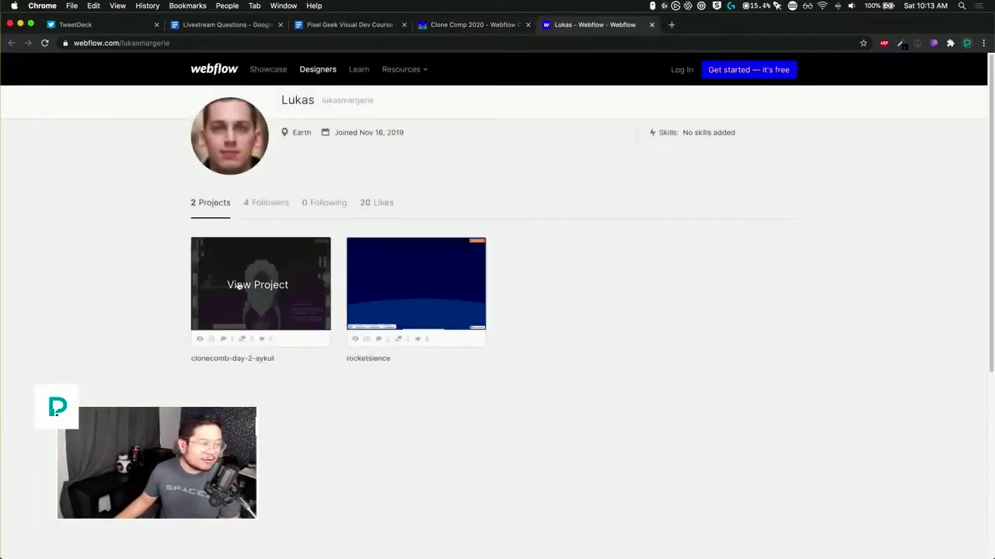
# Step: View the clonecomb-day-2-aykut clone project from the Round 2 profile
pyautogui.click(258, 286)
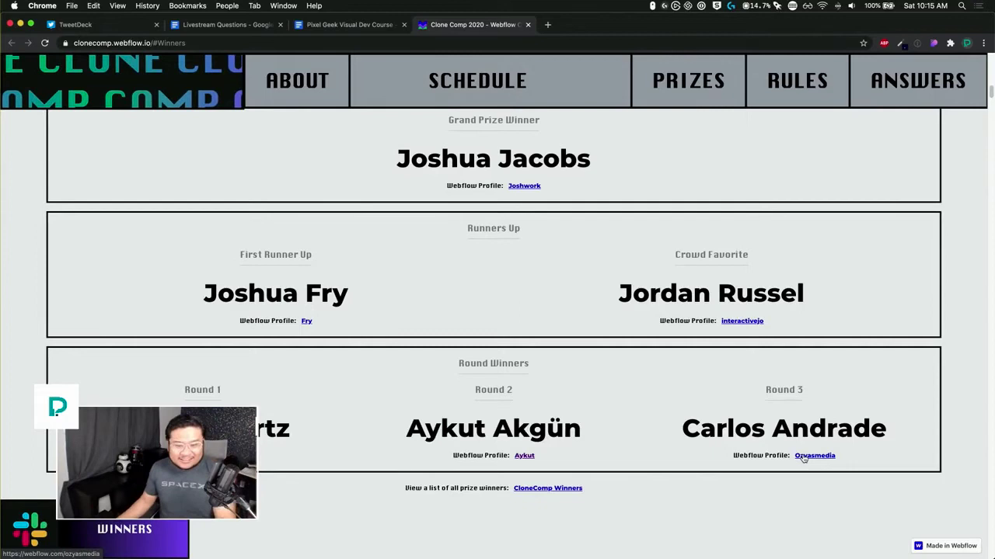
pyautogui.click(816, 457)
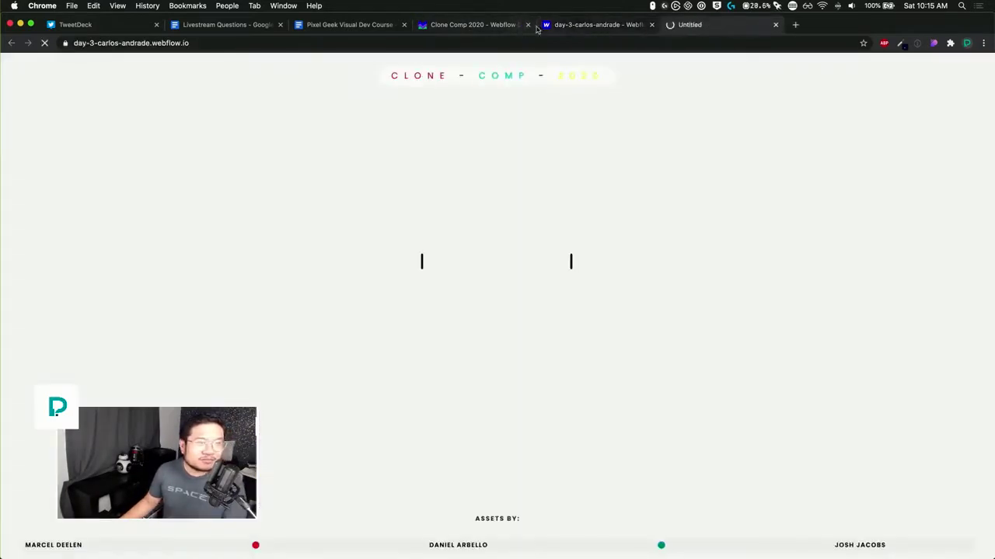
pyautogui.click(649, 25)
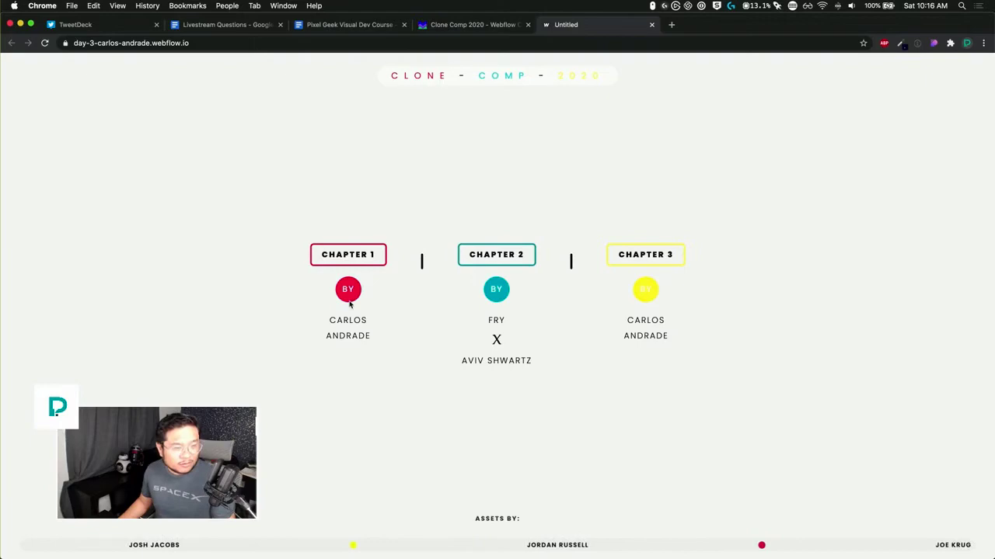
pyautogui.click(348, 255)
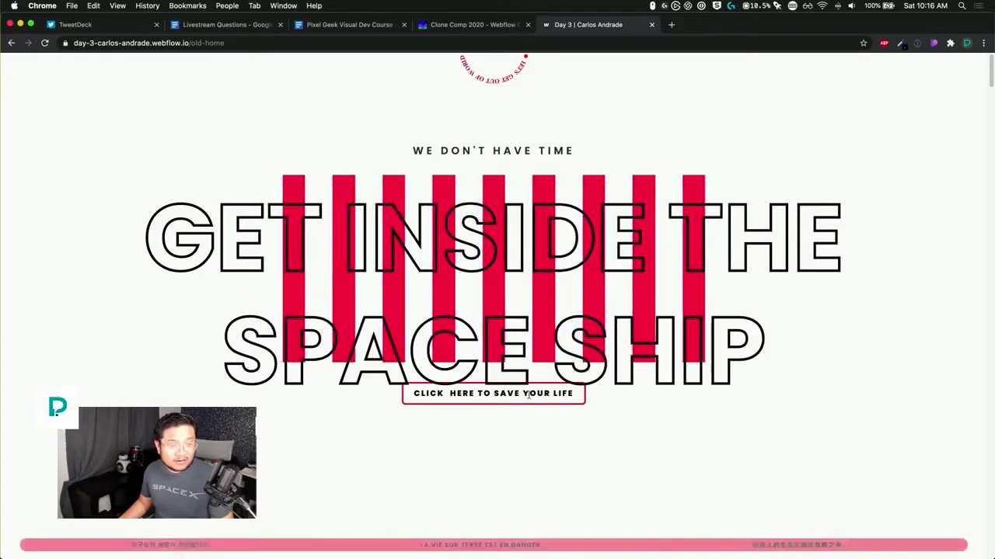
# Step: Scroll through the Chapter 1 monsters story to the teal 'Anything could be out here' page
pyautogui.scroll(-3)
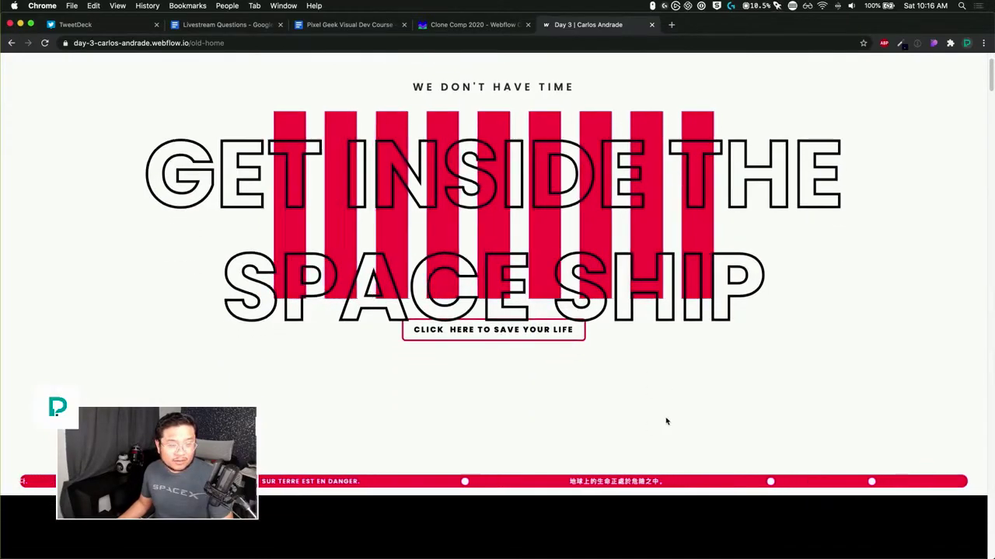
pyautogui.scroll(-3)
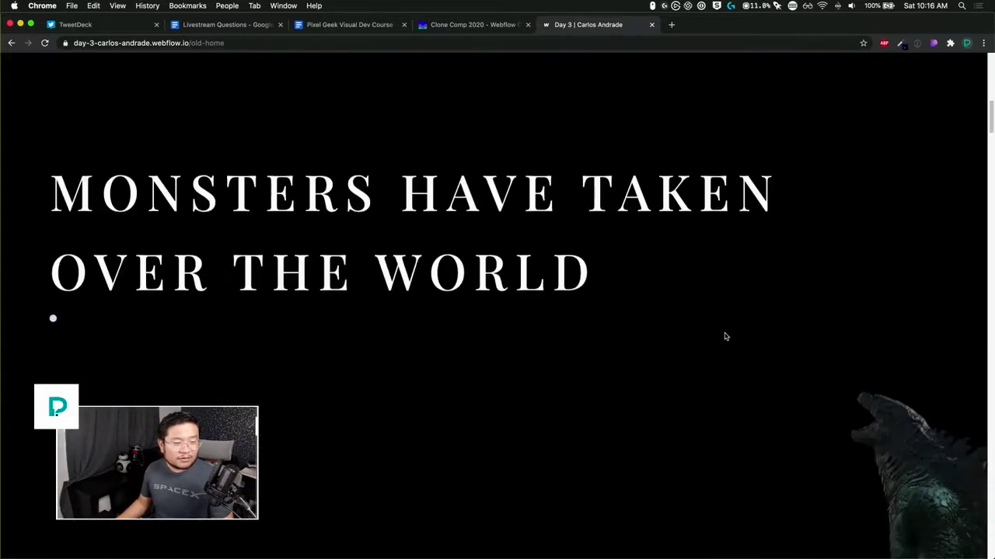
pyautogui.scroll(-3)
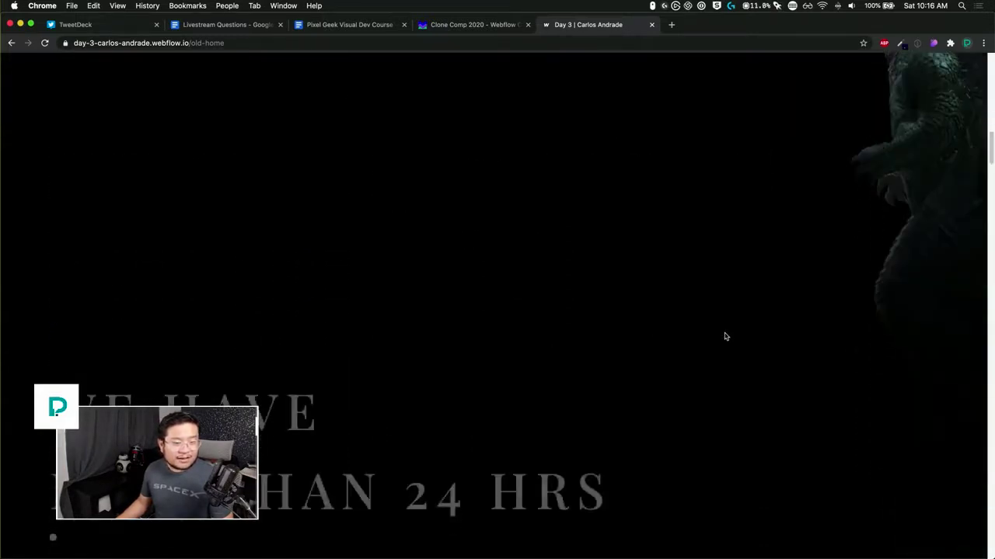
pyautogui.scroll(-3)
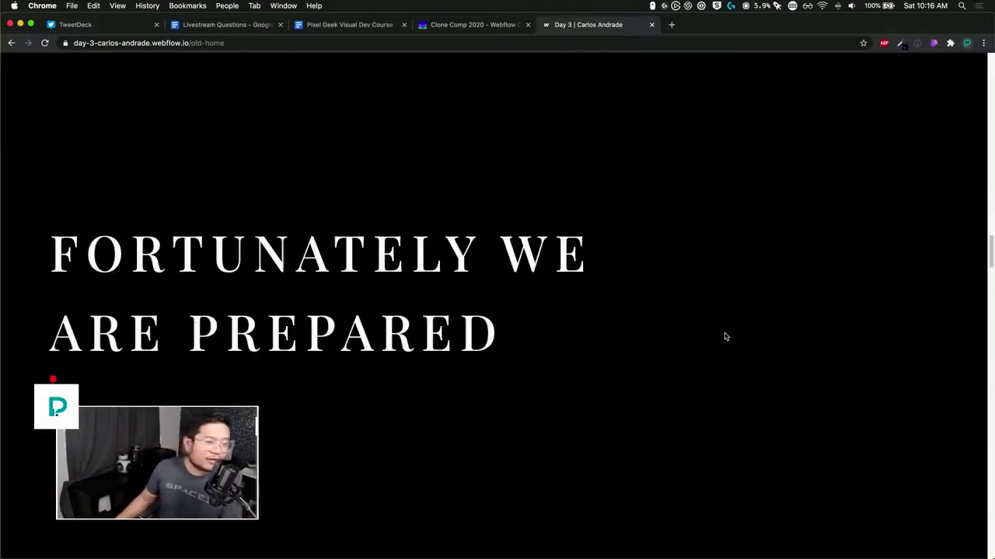
pyautogui.scroll(-3)
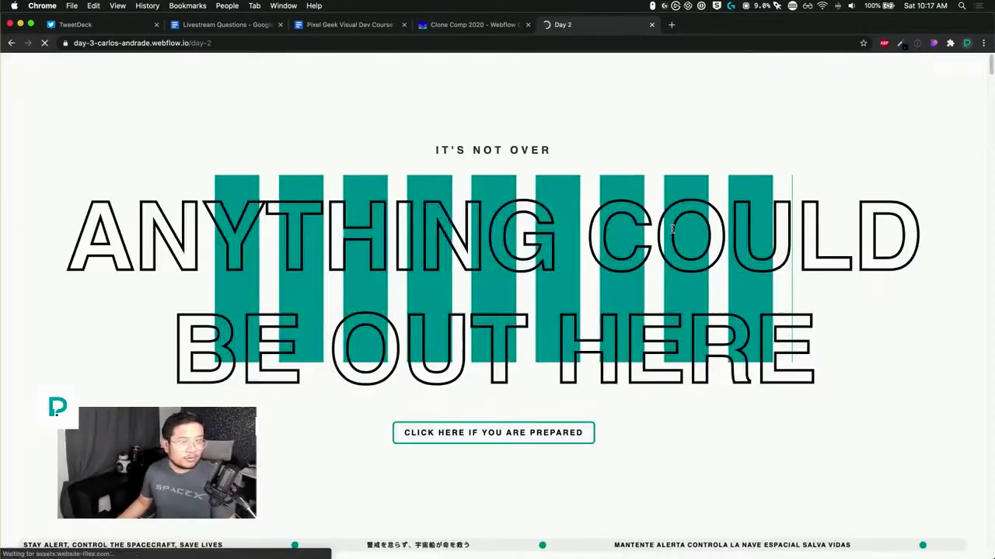
# Step: Scroll through the Day 2 story page and move on to Chapter 3
pyautogui.scroll(-3)
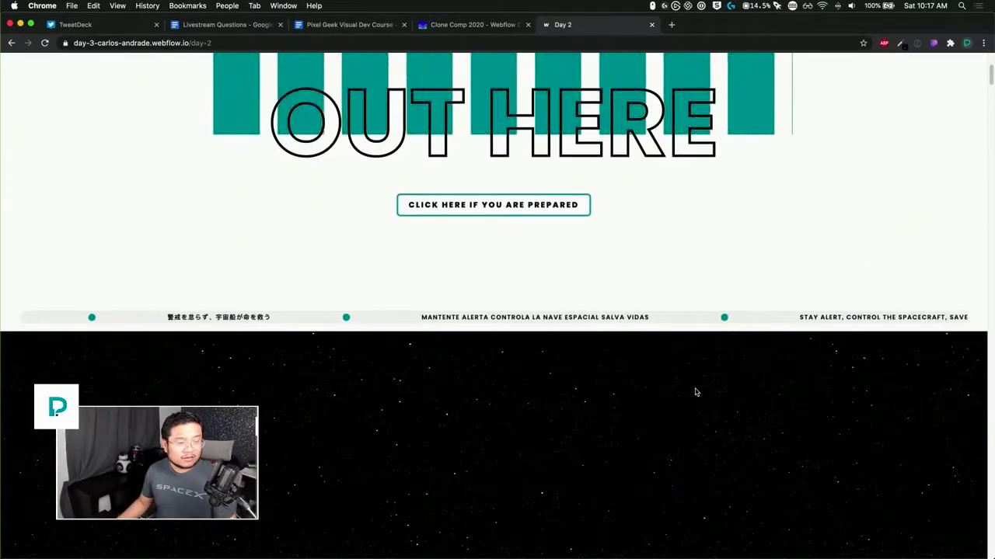
pyautogui.scroll(-3)
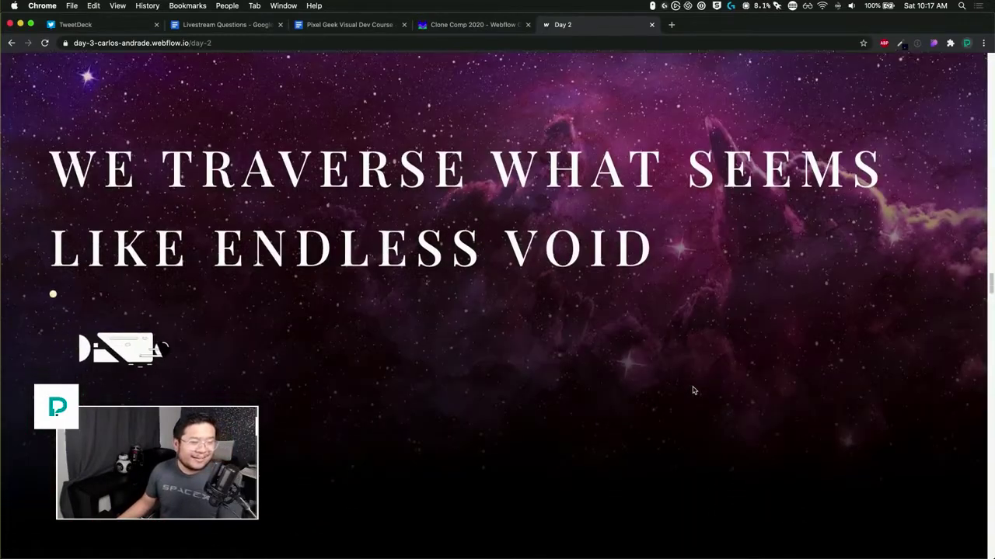
pyautogui.scroll(-3)
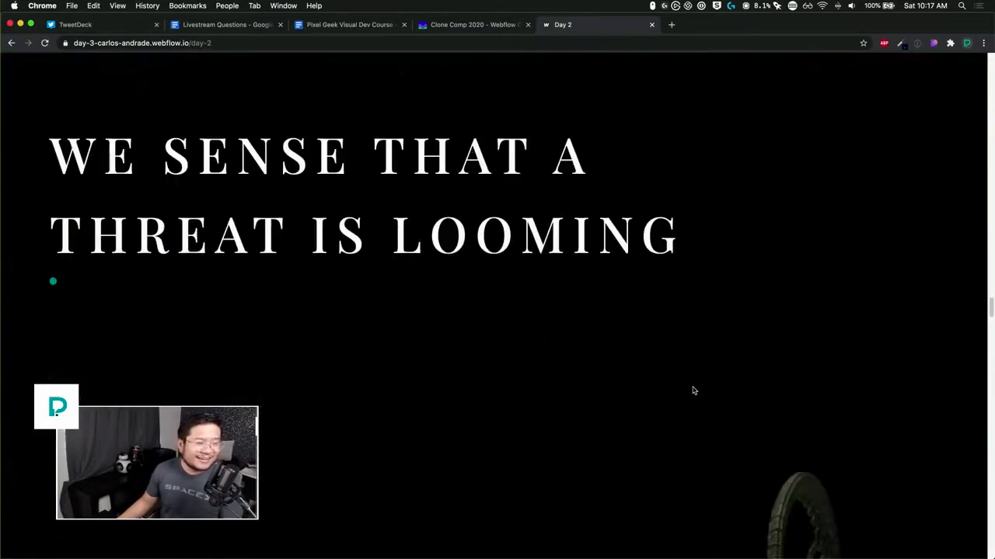
pyautogui.scroll(-3)
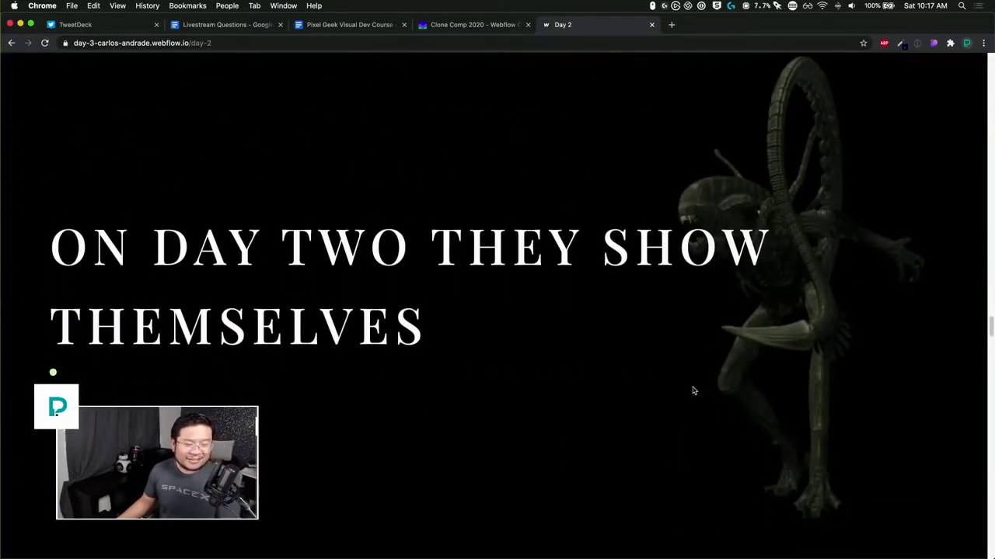
pyautogui.scroll(-3)
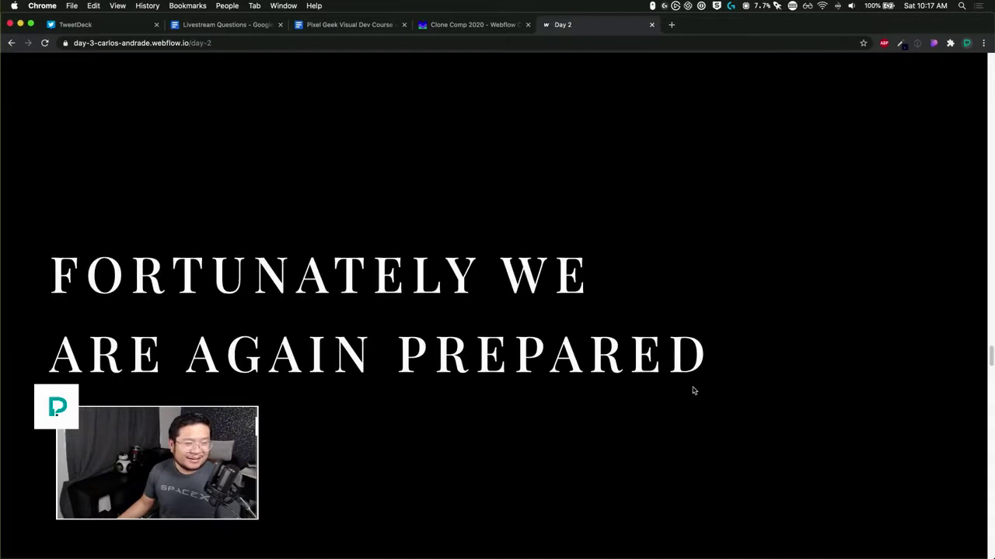
pyautogui.scroll(-3)
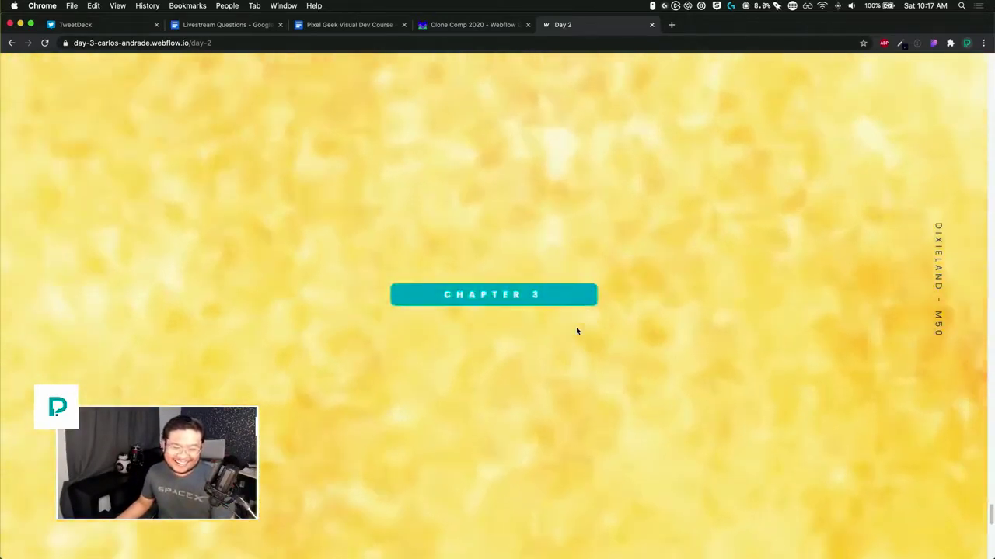
pyautogui.click(522, 295)
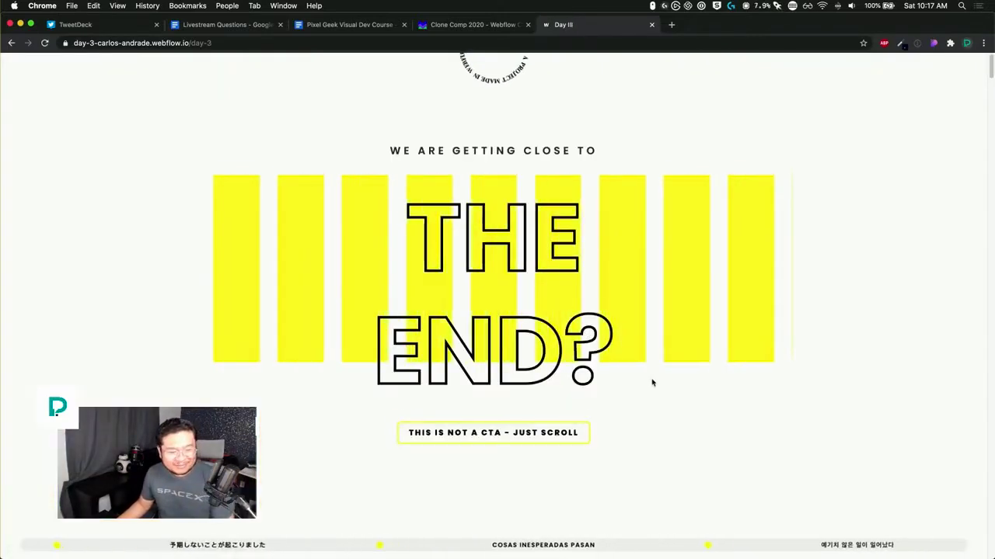
# Step: Scroll through the Day III cave scene and start the machine in the story
pyautogui.scroll(-3)
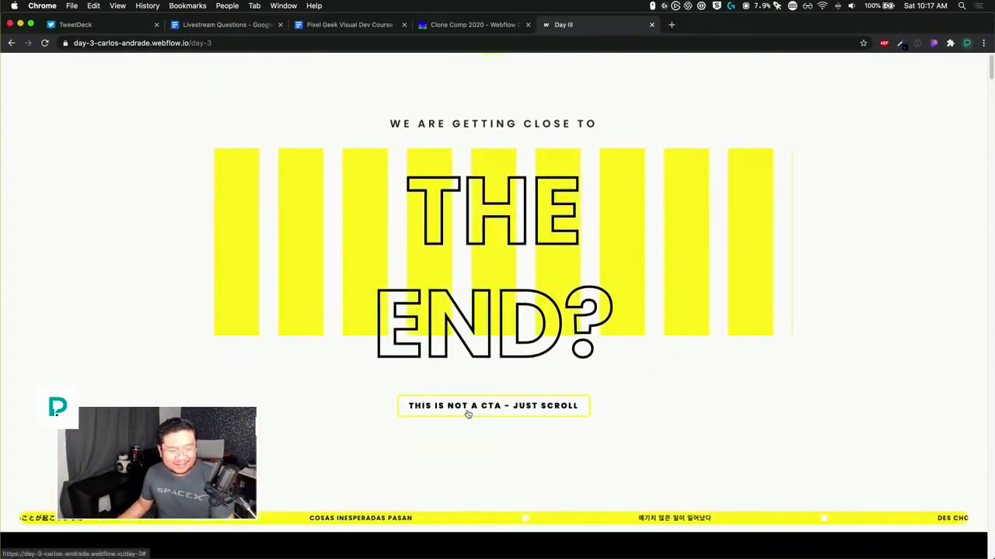
pyautogui.scroll(-3)
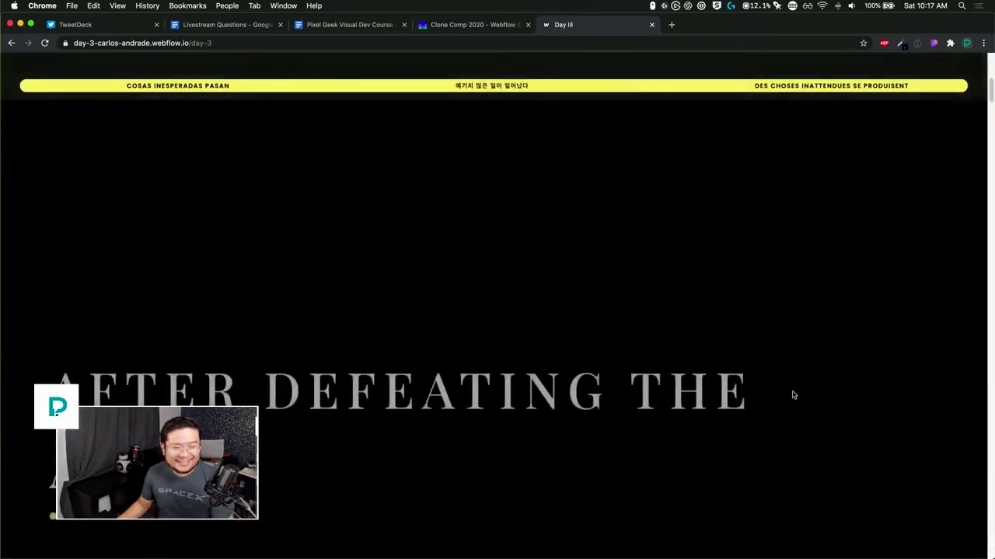
pyautogui.scroll(-3)
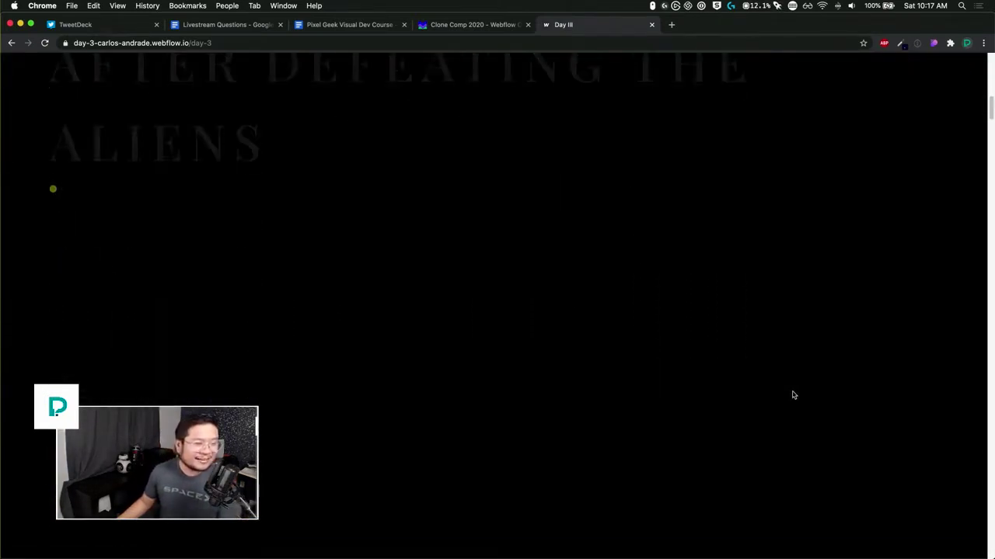
pyautogui.scroll(-3)
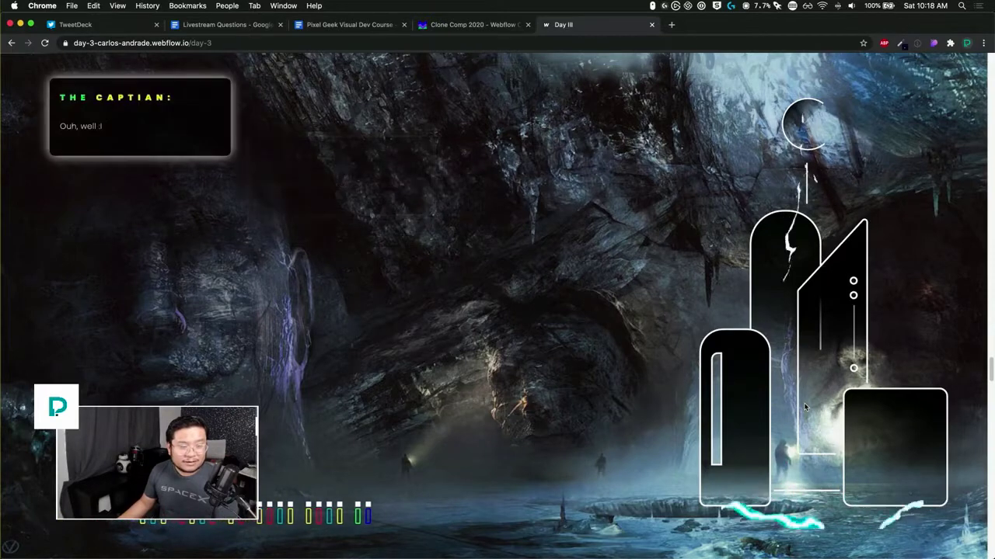
pyautogui.scroll(-3)
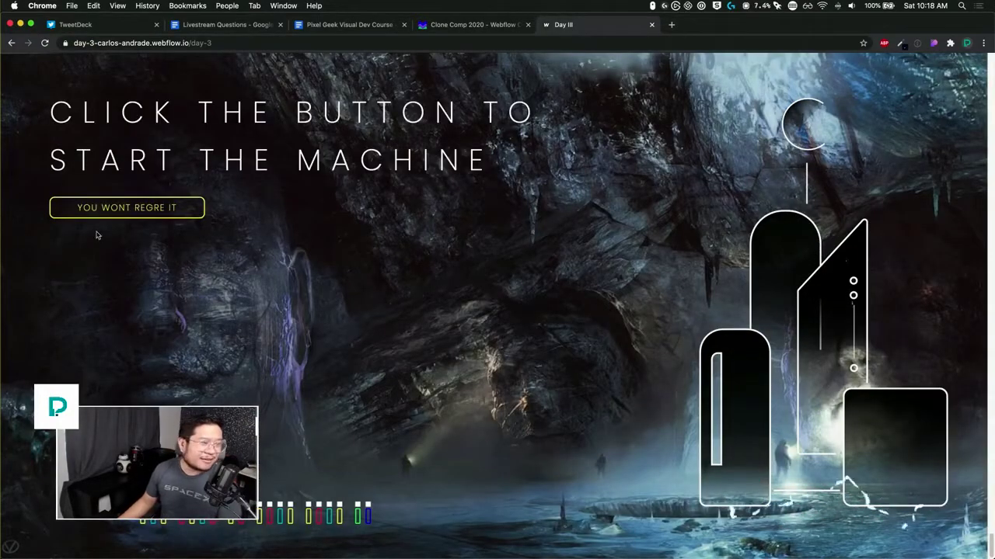
pyautogui.click(128, 208)
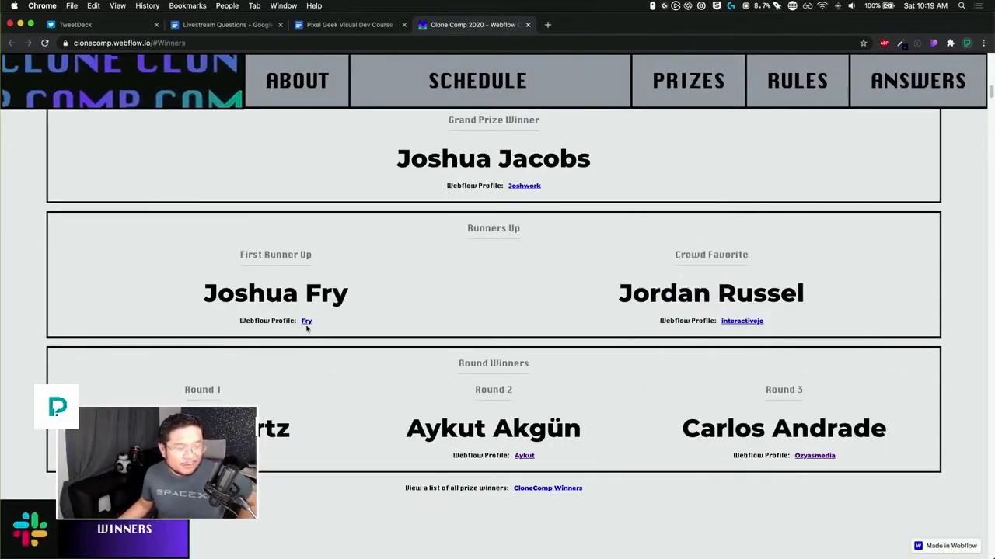
pyautogui.moveTo(304, 322)
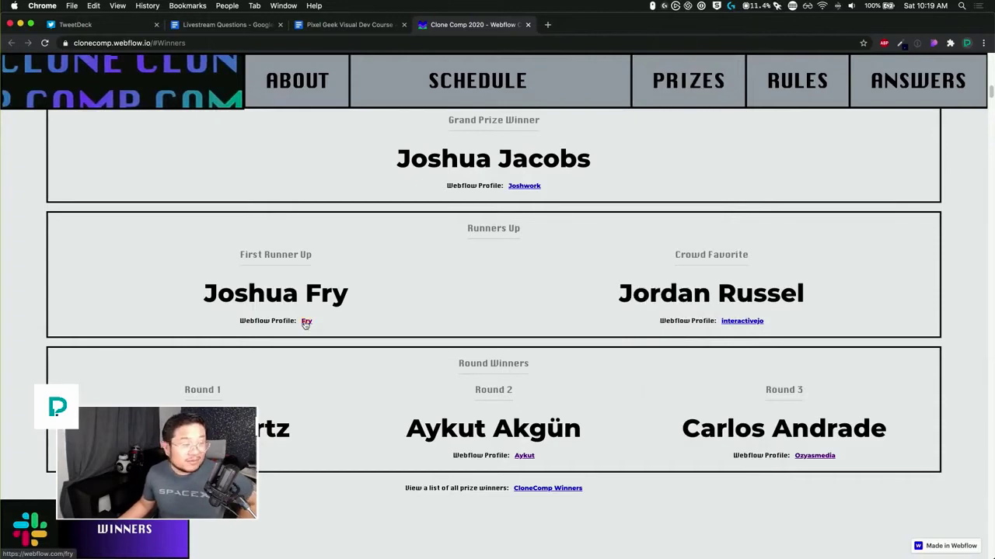
pyautogui.click(304, 322)
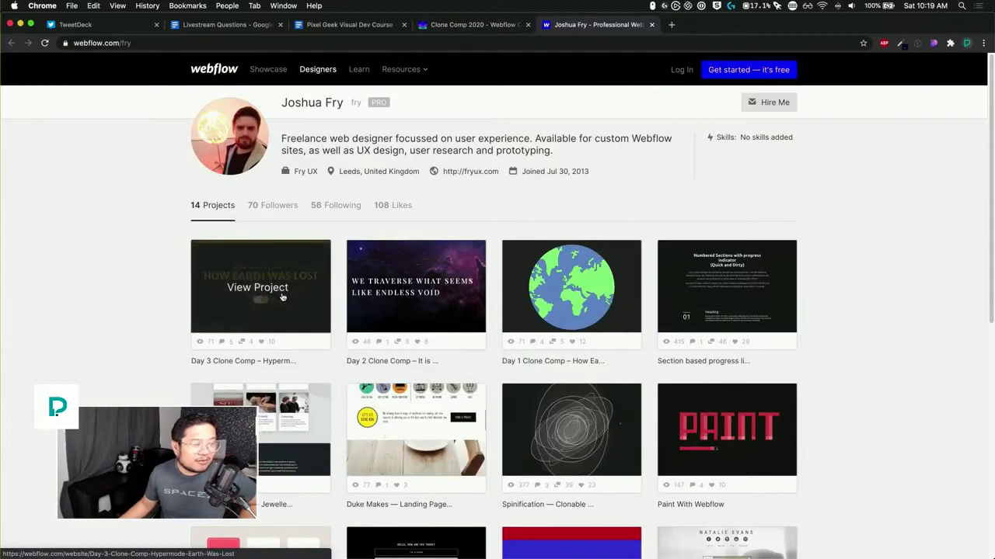
pyautogui.click(258, 287)
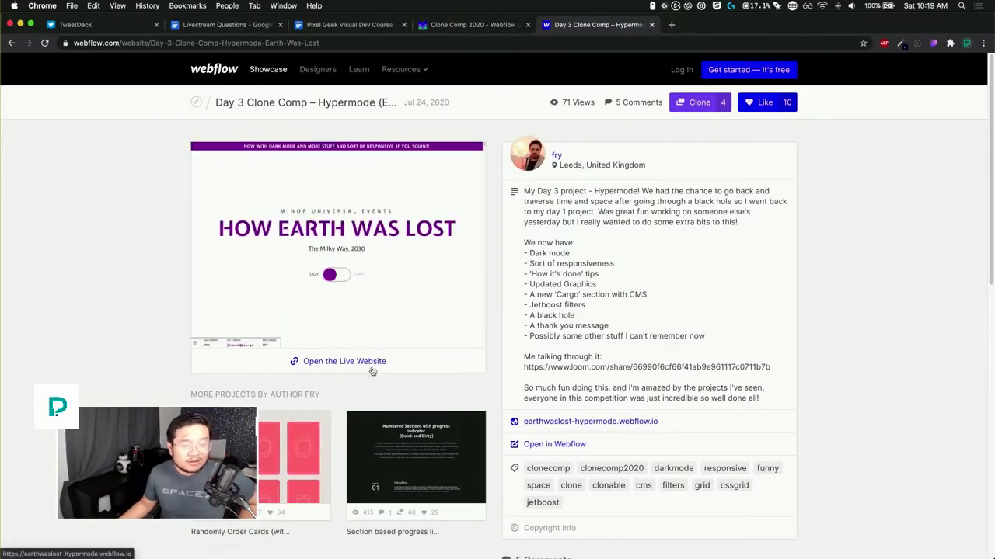
pyautogui.click(343, 361)
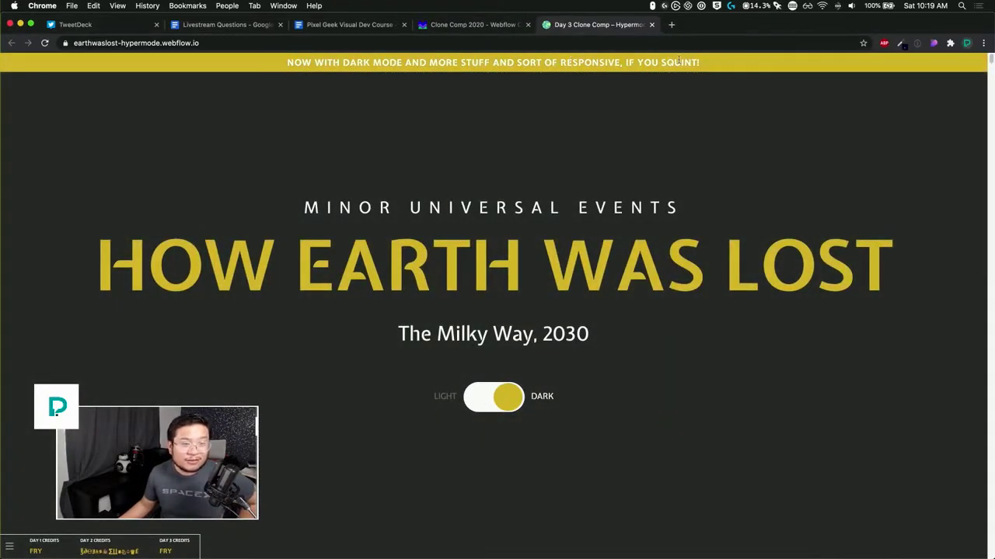
pyautogui.moveTo(659, 230)
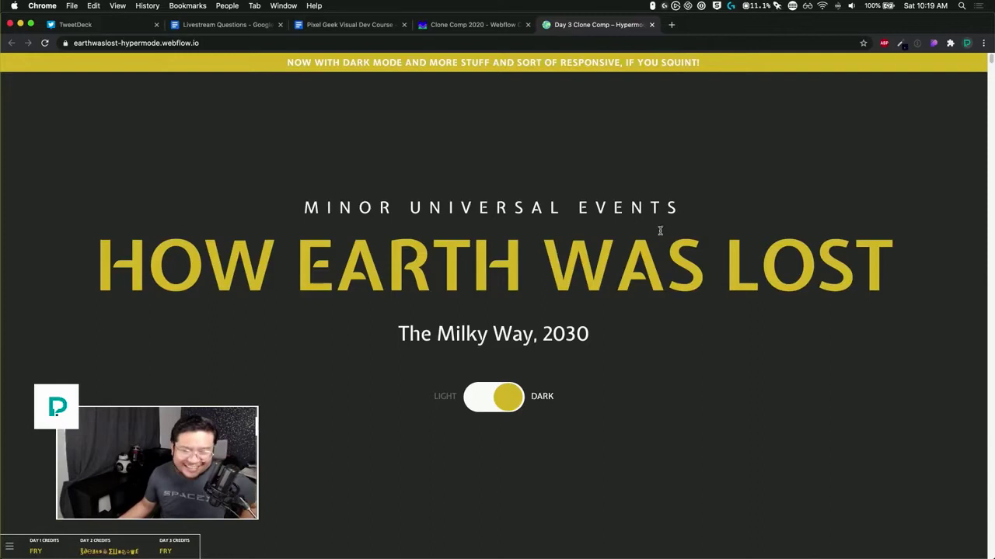
# Step: Scroll to The Big Problem section and reveal its 'How's it done?' masking explanation
pyautogui.scroll(-3)
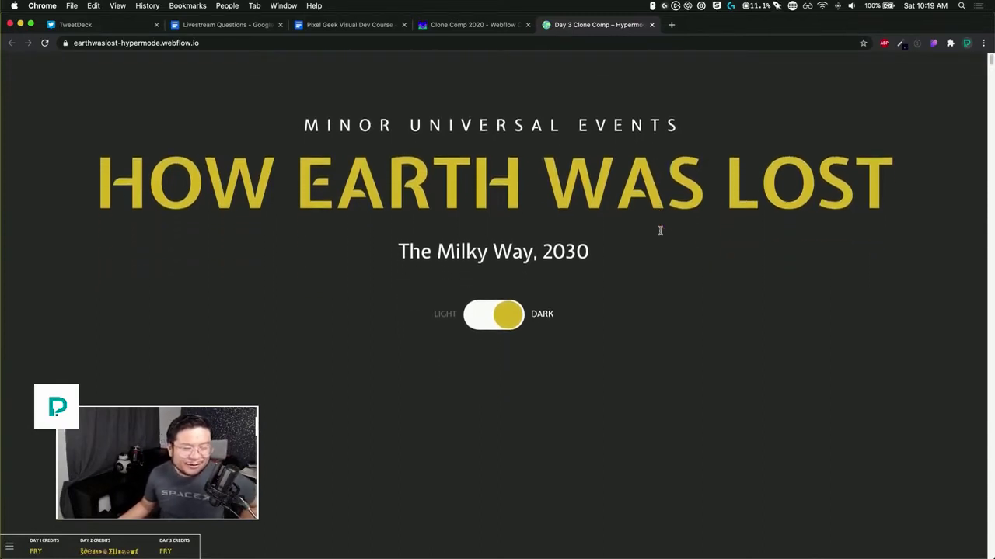
pyautogui.scroll(-3)
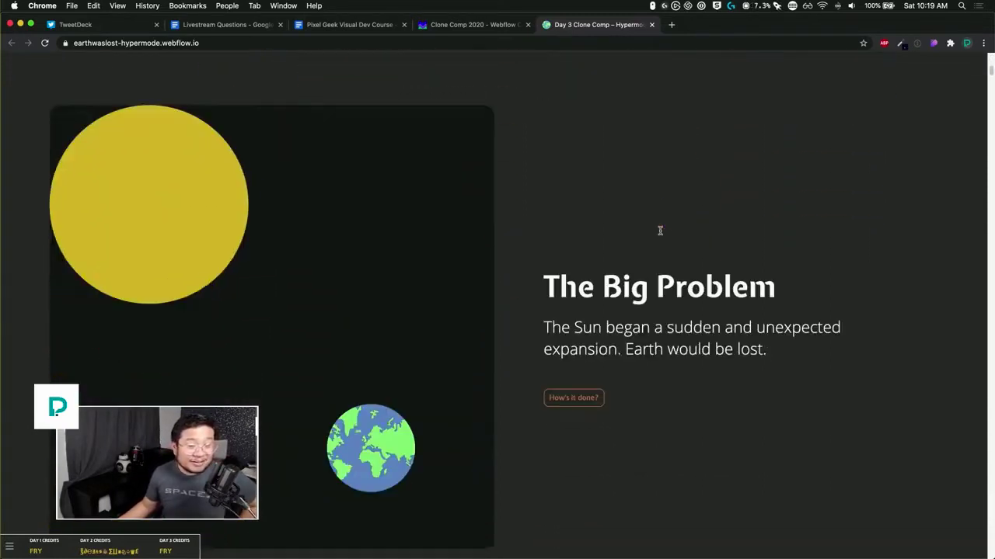
pyautogui.scroll(-3)
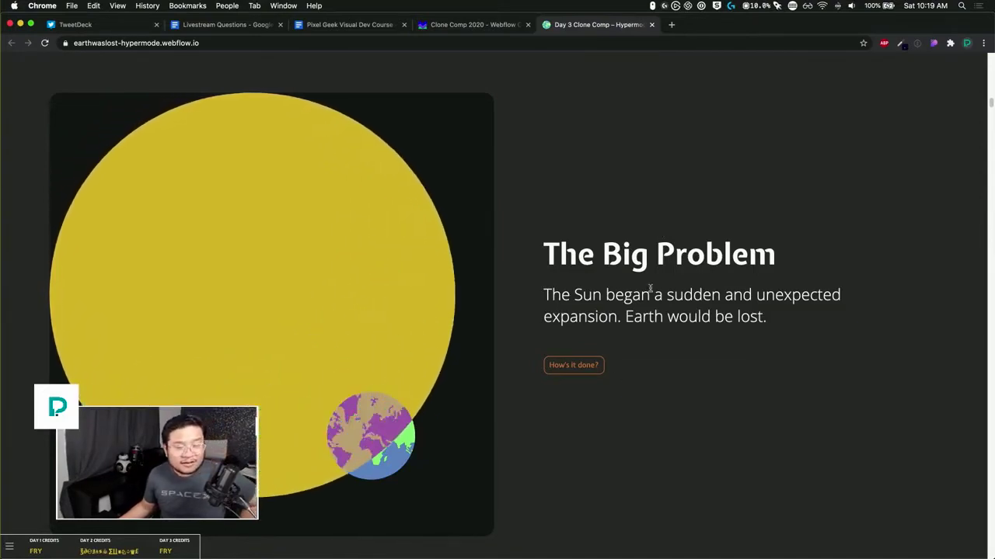
pyautogui.click(573, 365)
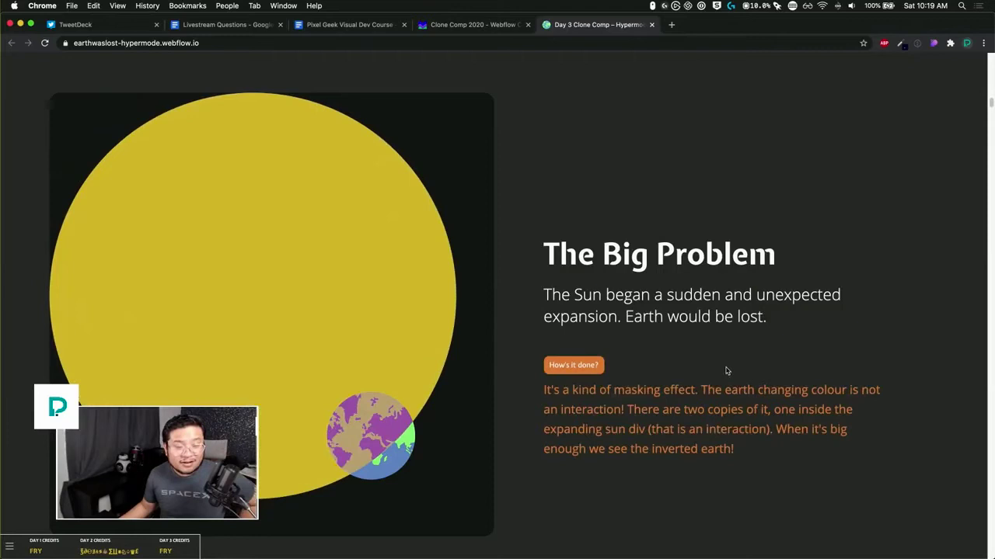
pyautogui.moveTo(572, 370)
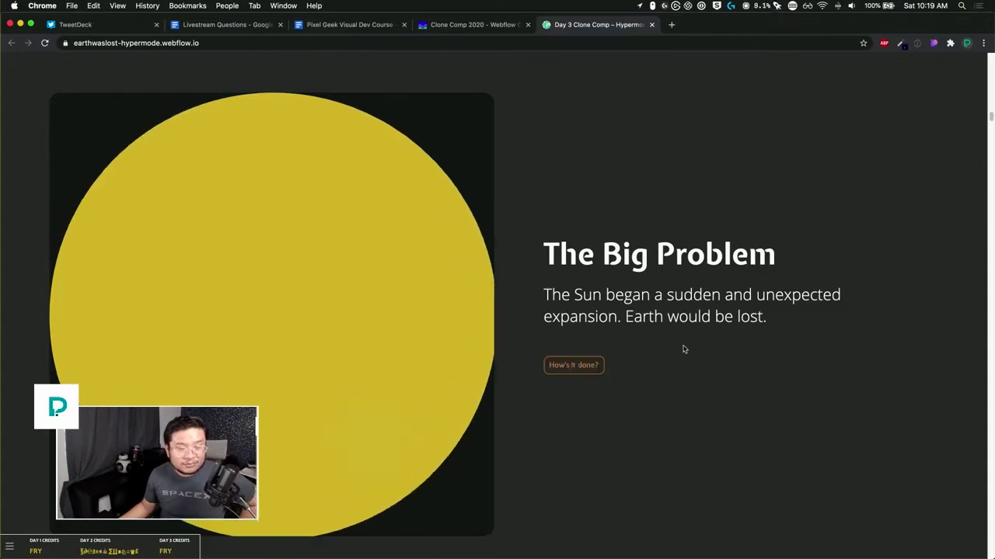
# Step: Choose Beyoncé as the ship's leader and Hanks as the rocket's pilot
pyautogui.scroll(-3)
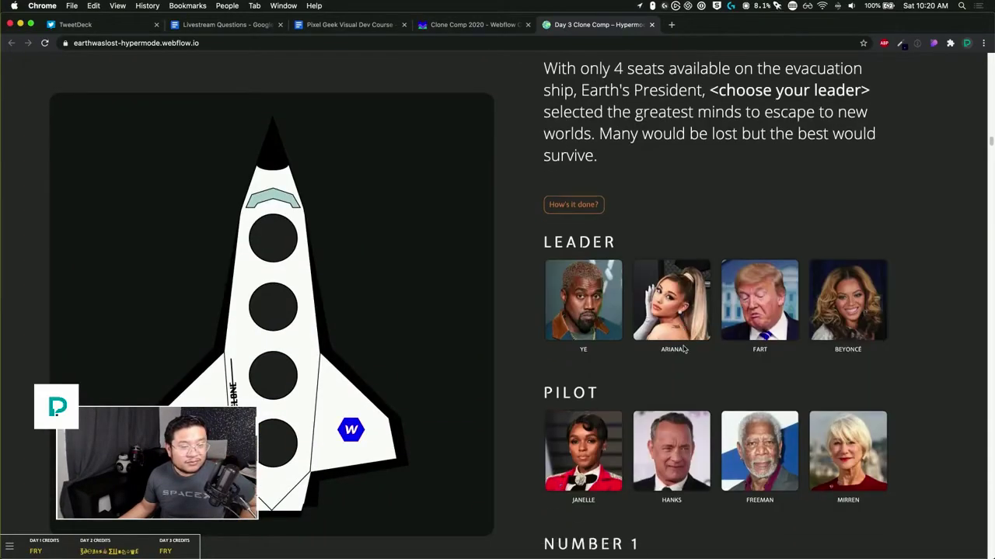
pyautogui.scroll(-3)
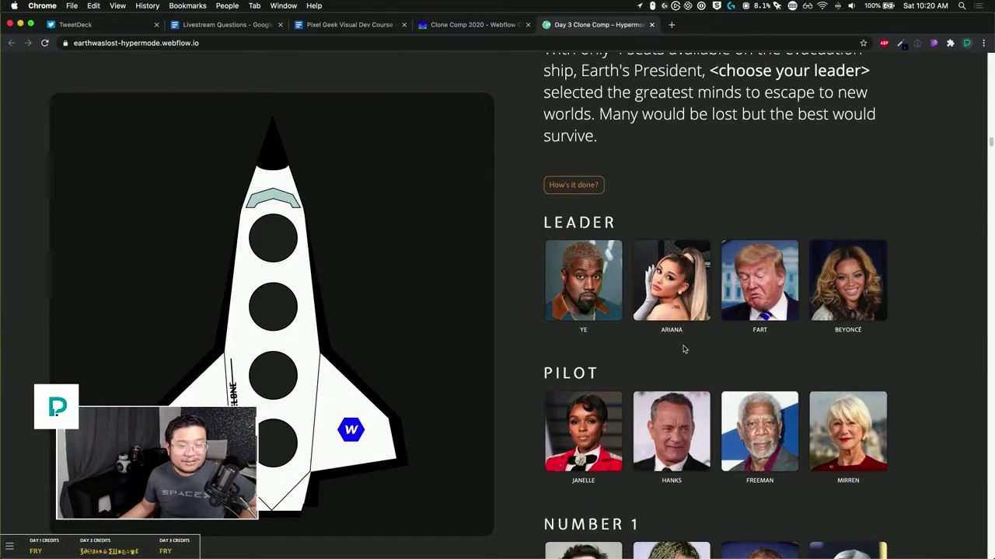
pyautogui.scroll(3)
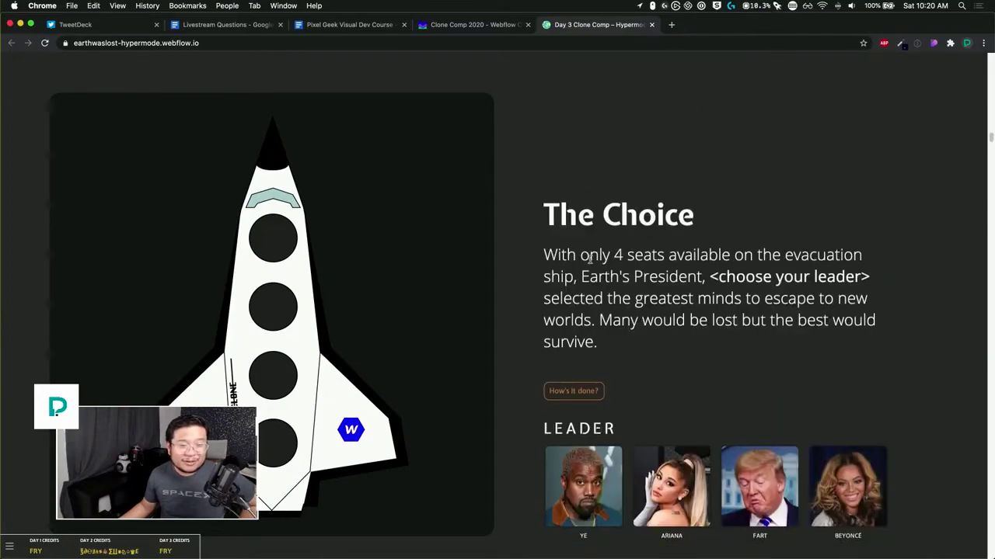
pyautogui.moveTo(621, 277)
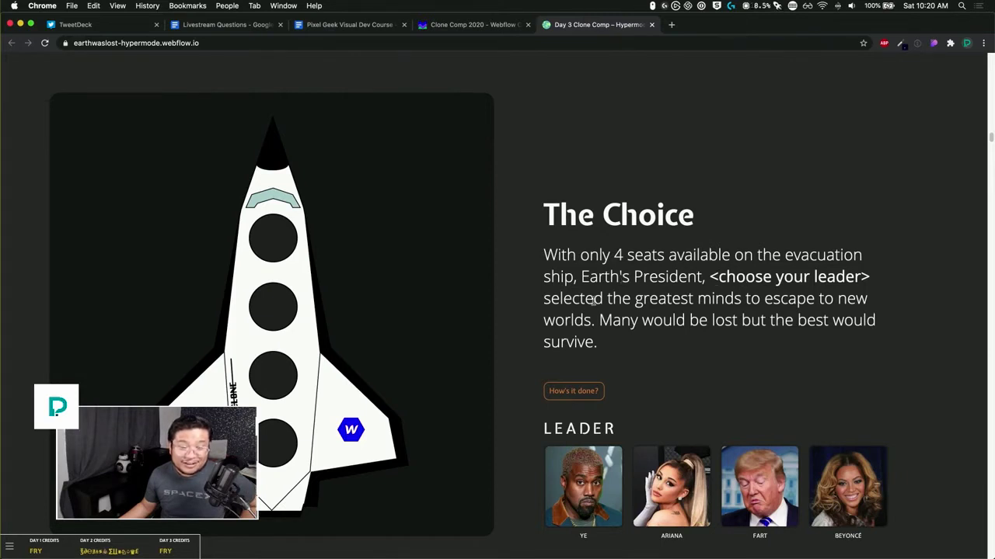
pyautogui.moveTo(601, 317)
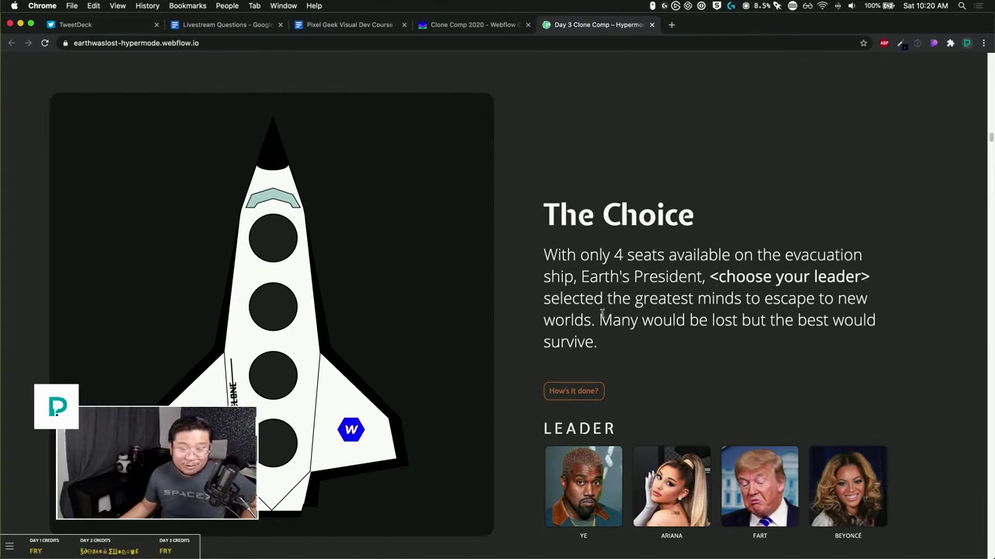
pyautogui.moveTo(697, 350)
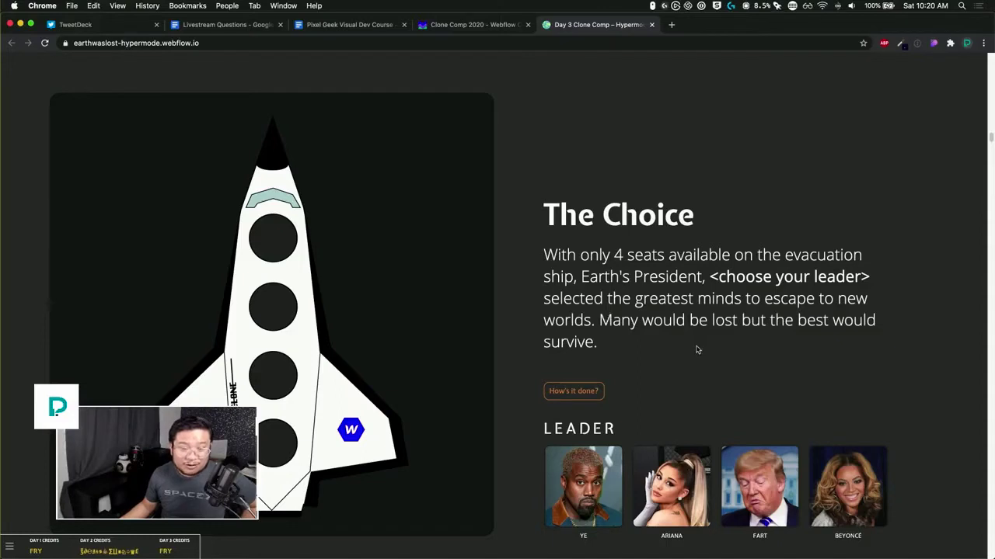
pyautogui.scroll(-3)
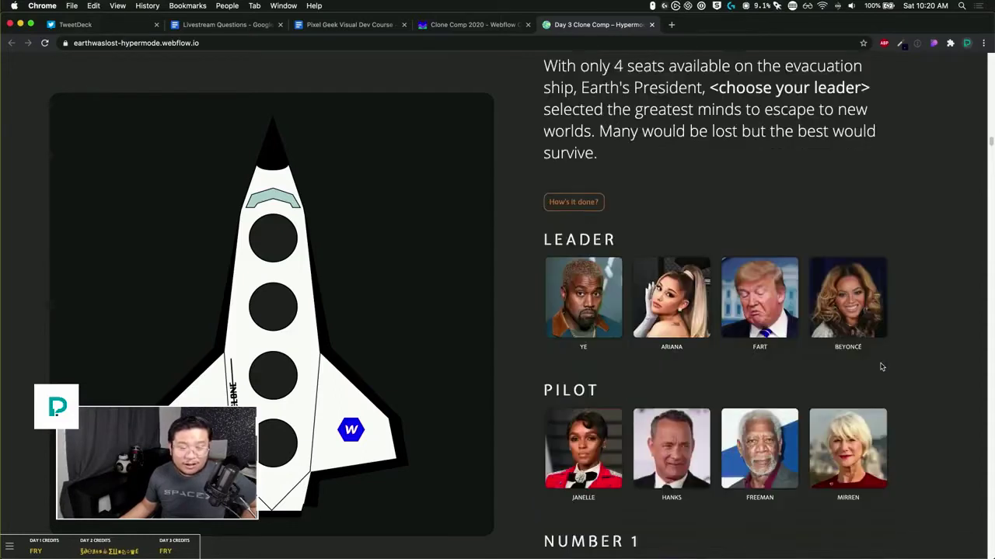
pyautogui.click(845, 298)
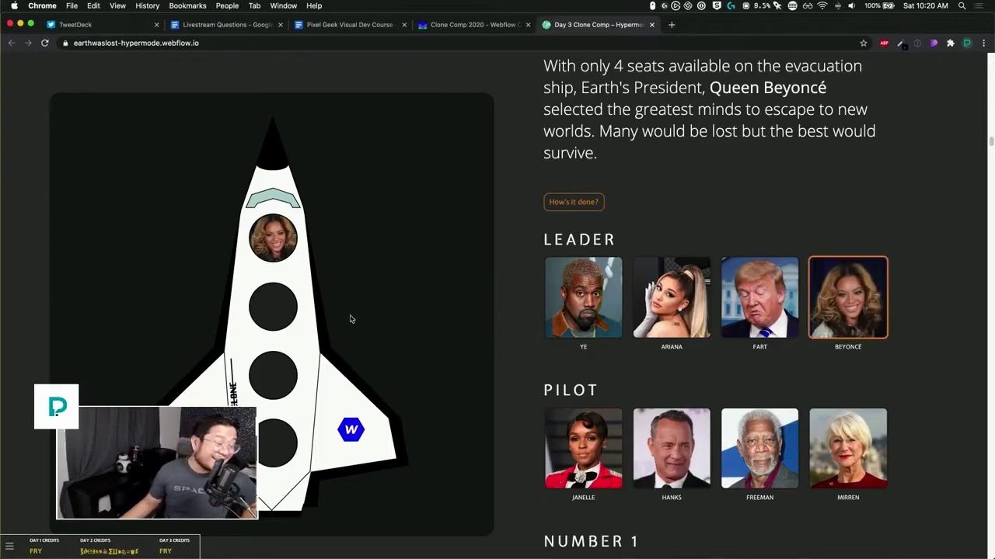
pyautogui.scroll(-3)
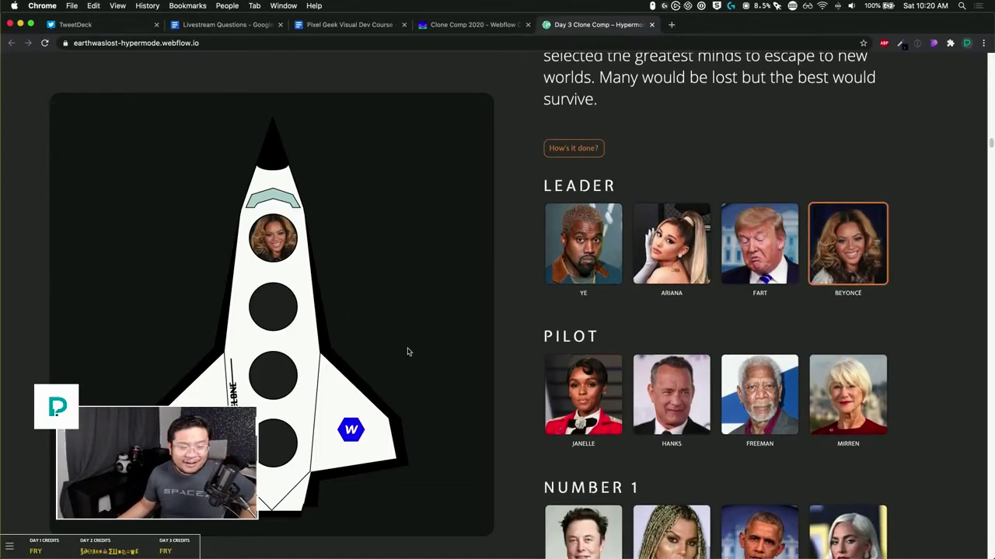
pyautogui.scroll(-3)
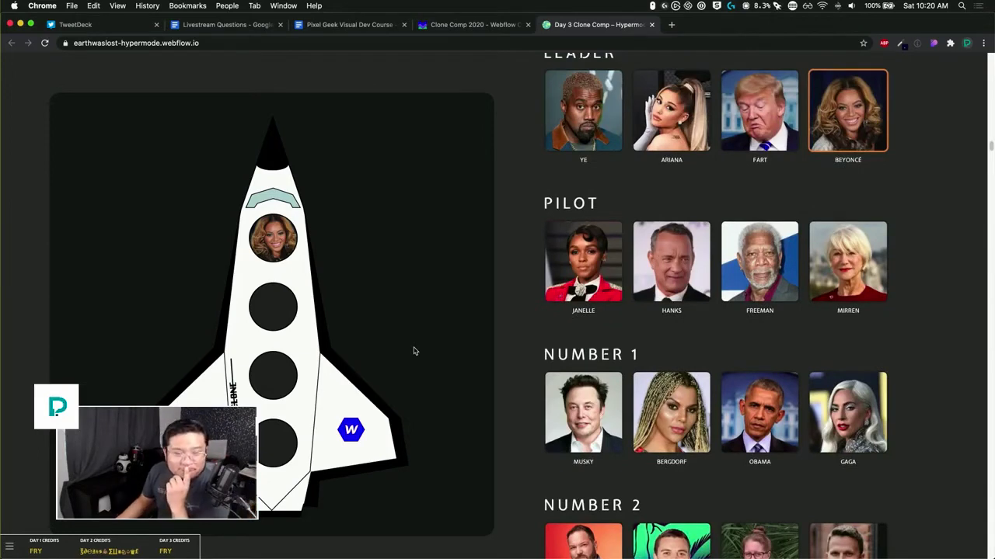
pyautogui.click(671, 261)
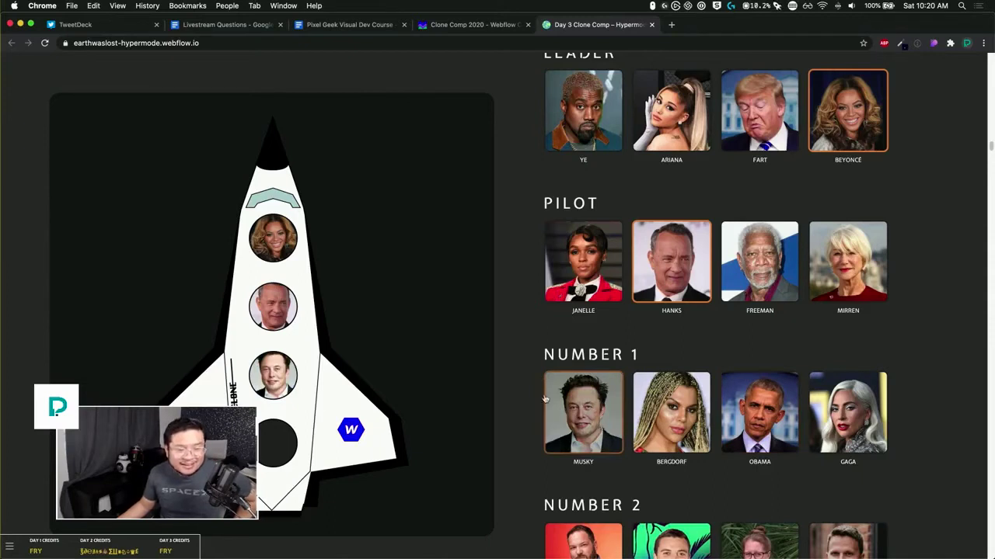
# Step: Scroll through The Cargo and open the last cargo item's cloneable project in a new tab
pyautogui.scroll(-3)
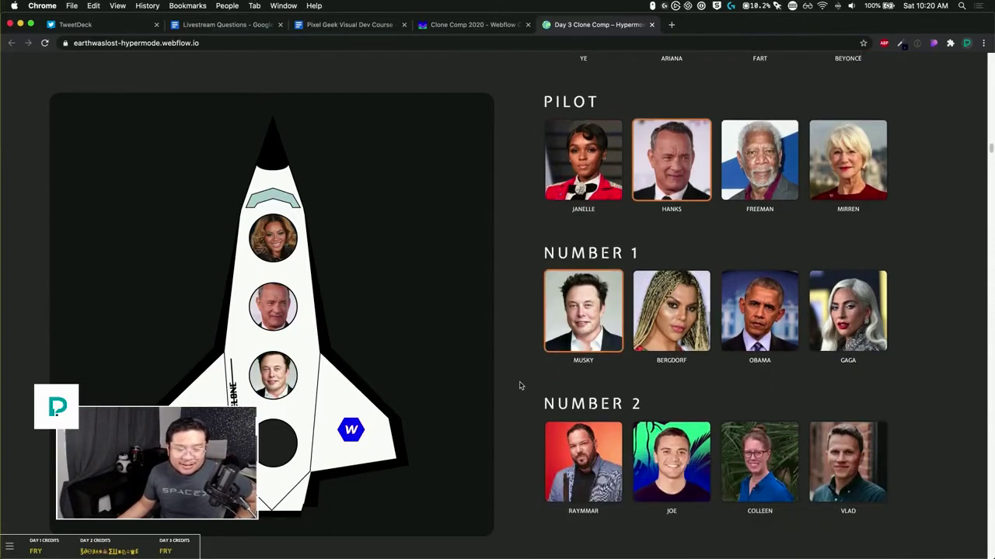
pyautogui.scroll(-3)
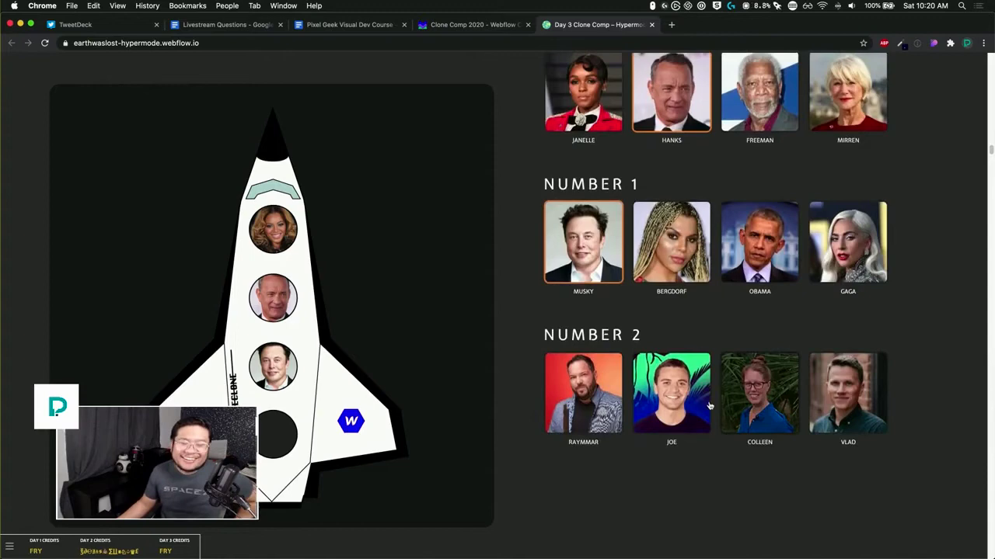
pyautogui.scroll(-3)
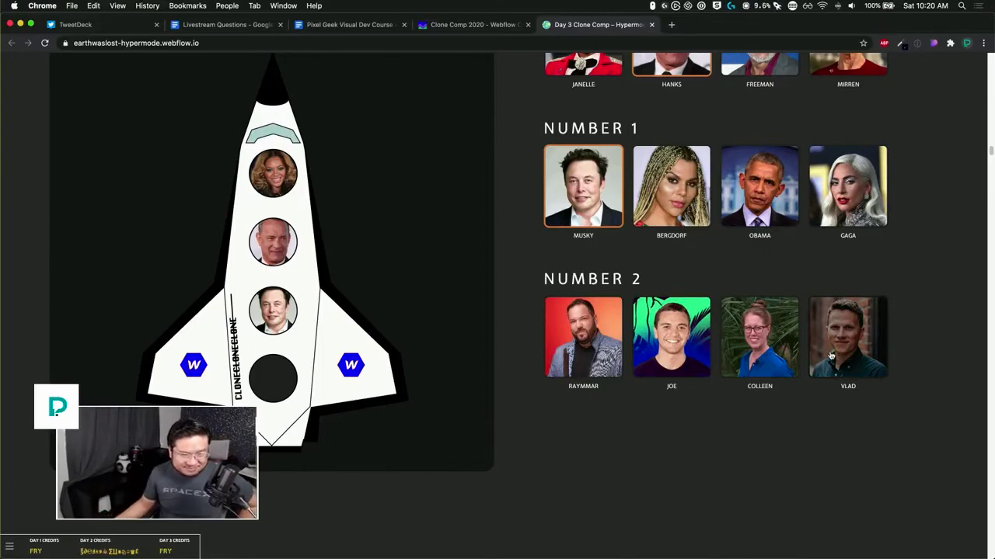
pyautogui.moveTo(781, 345)
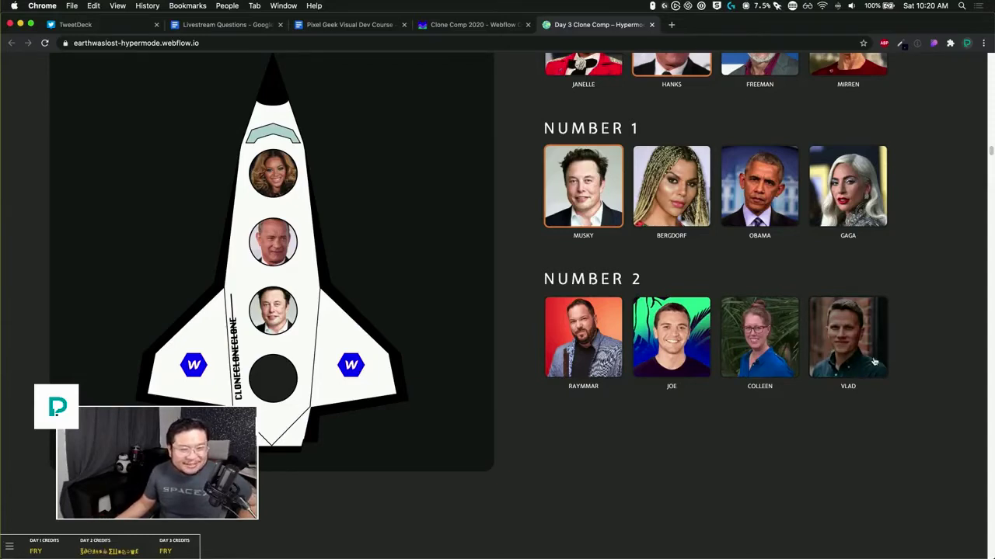
pyautogui.moveTo(780, 342)
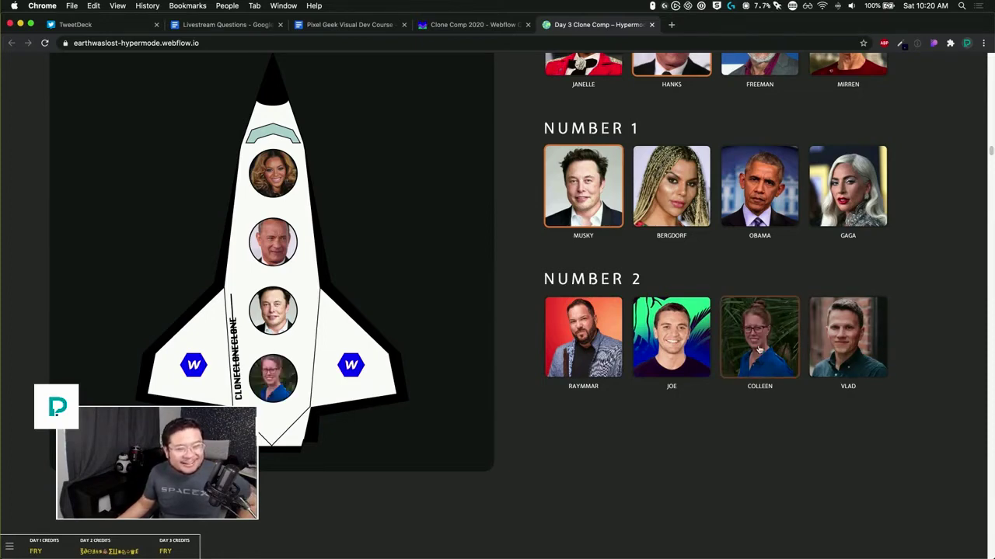
pyautogui.scroll(-3)
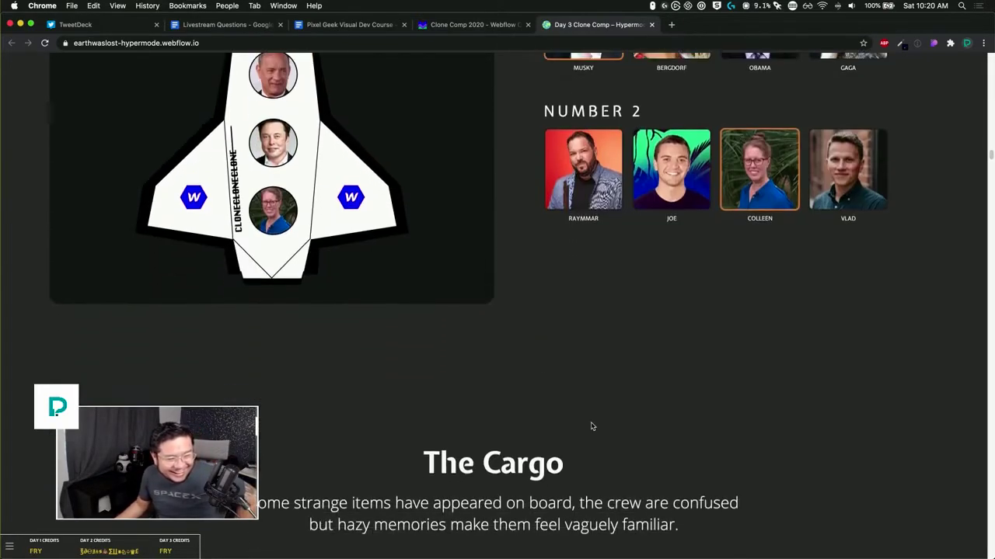
pyautogui.scroll(-3)
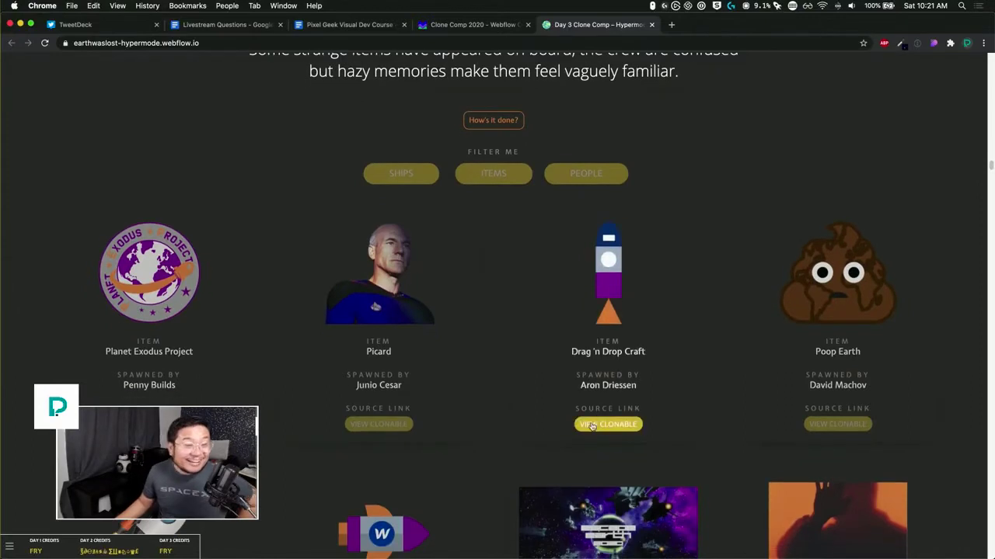
pyautogui.scroll(-3)
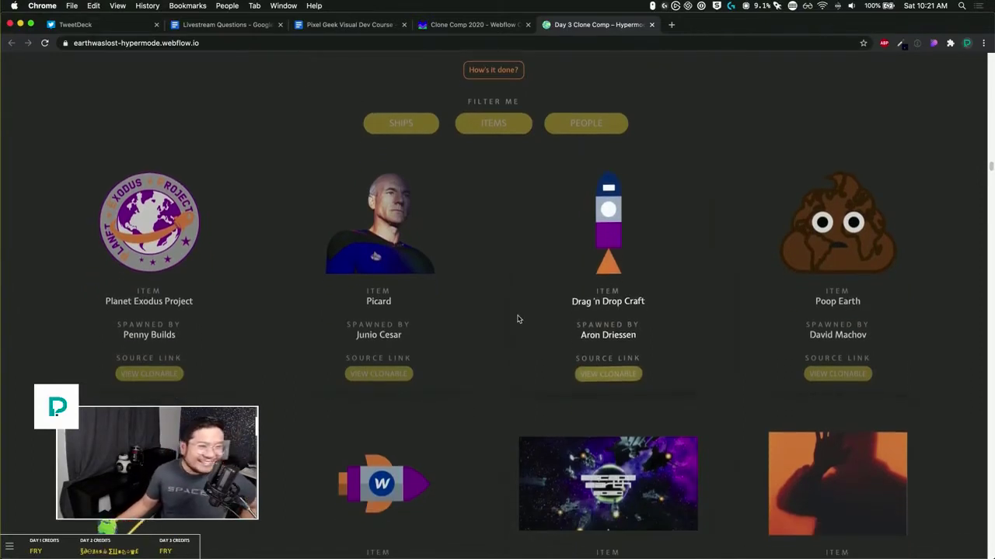
pyautogui.scroll(-3)
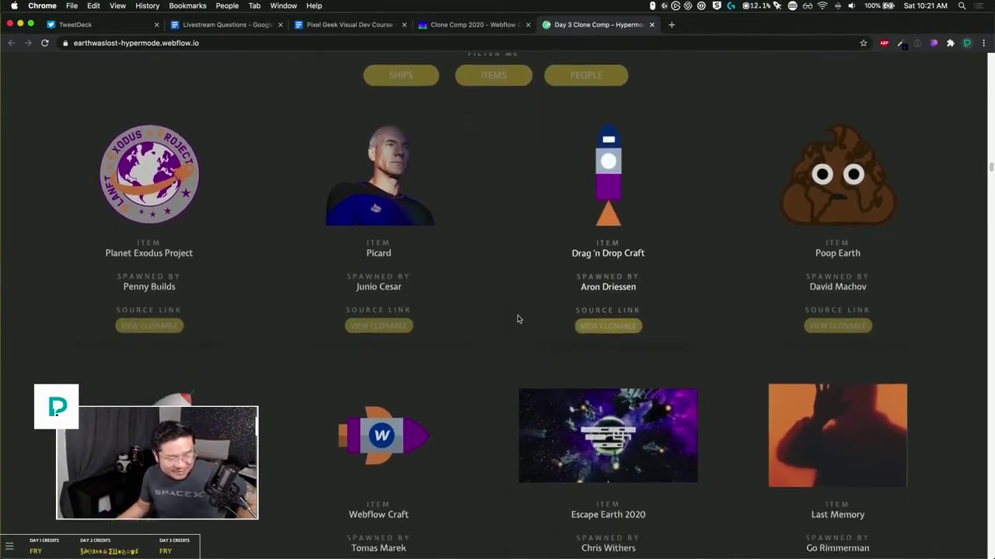
pyautogui.scroll(-3)
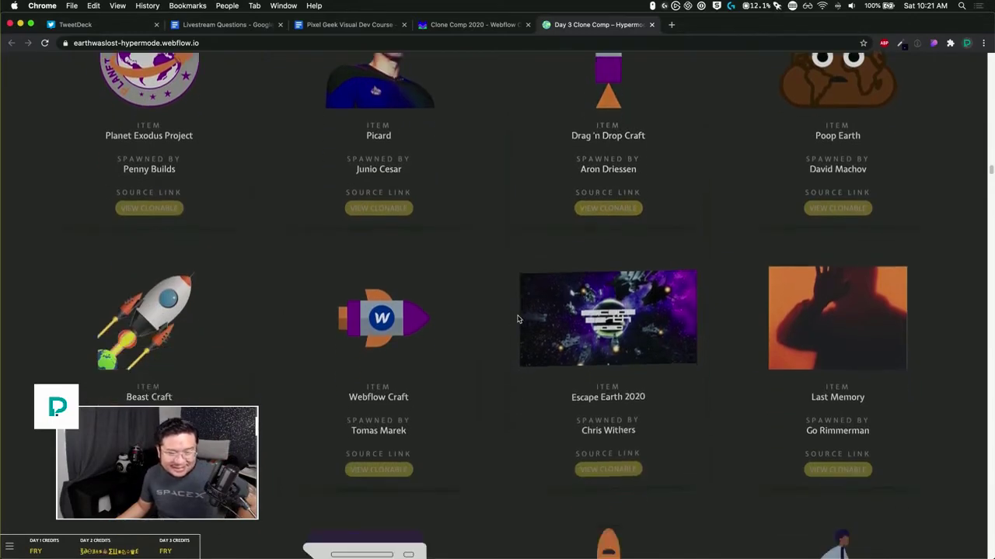
pyautogui.scroll(-3)
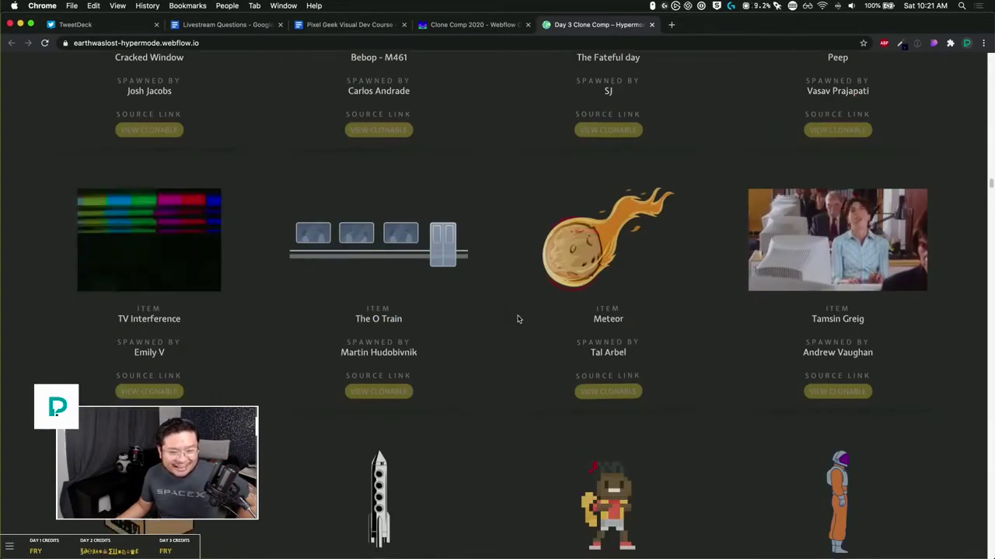
pyautogui.scroll(-3)
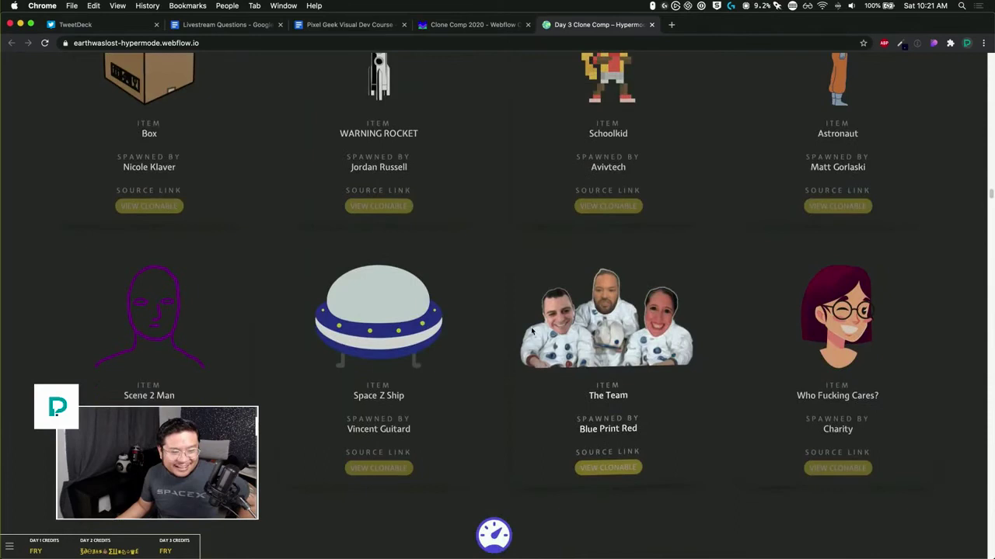
pyautogui.moveTo(746, 354)
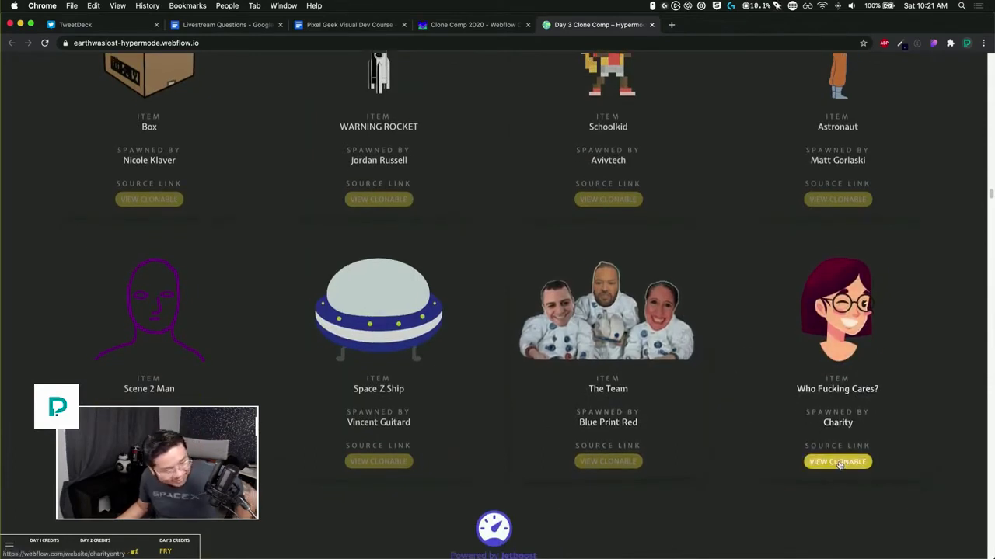
pyautogui.click(837, 463)
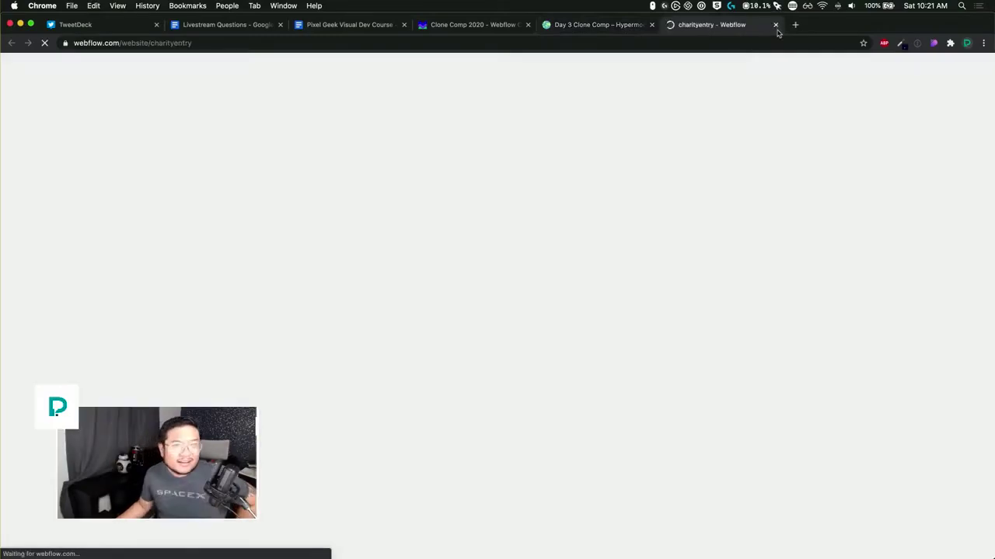
pyautogui.click(776, 24)
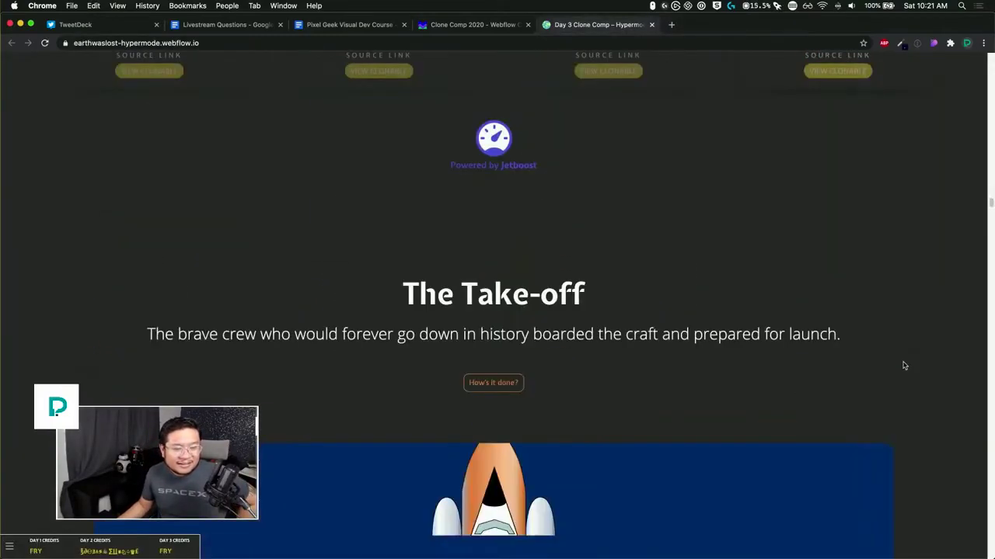
# Step: Scroll the Hypermode site to its 'Thanks Clonecomp' finale, then close its tab
pyautogui.scroll(-3)
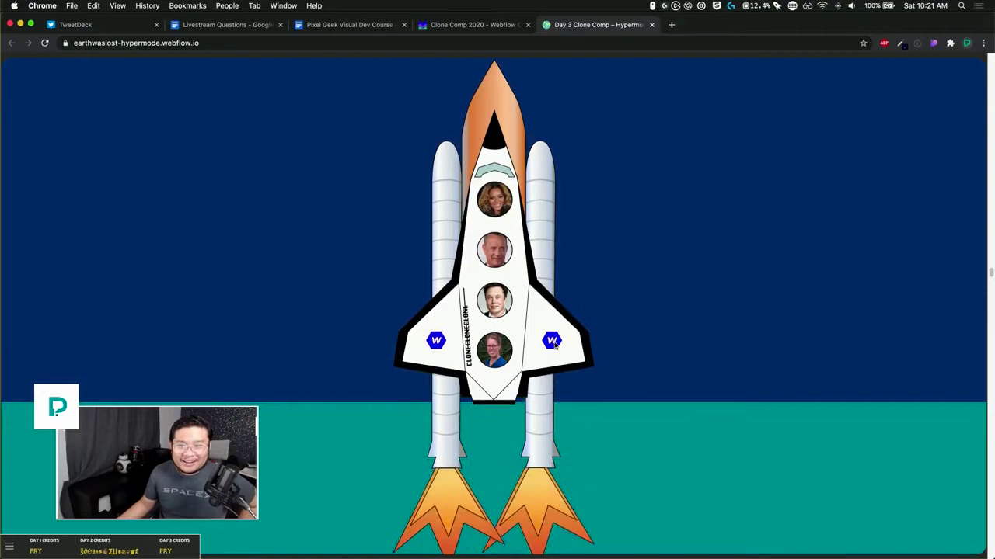
pyautogui.scroll(-3)
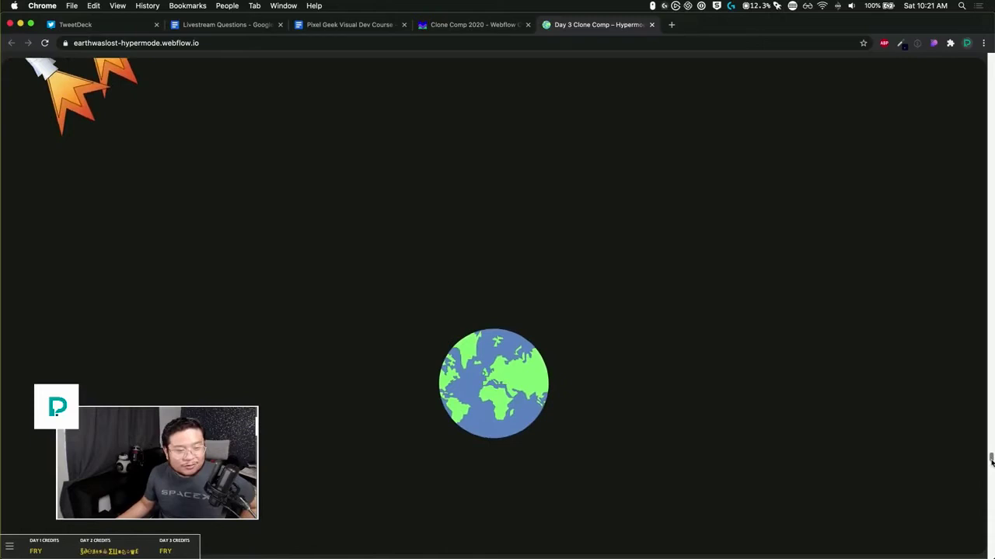
pyautogui.scroll(-3)
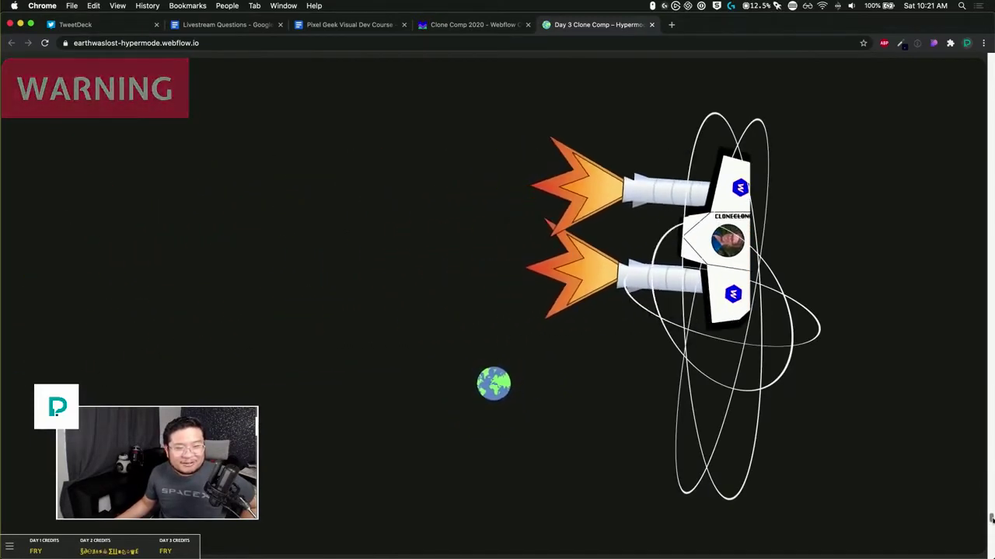
pyautogui.scroll(-3)
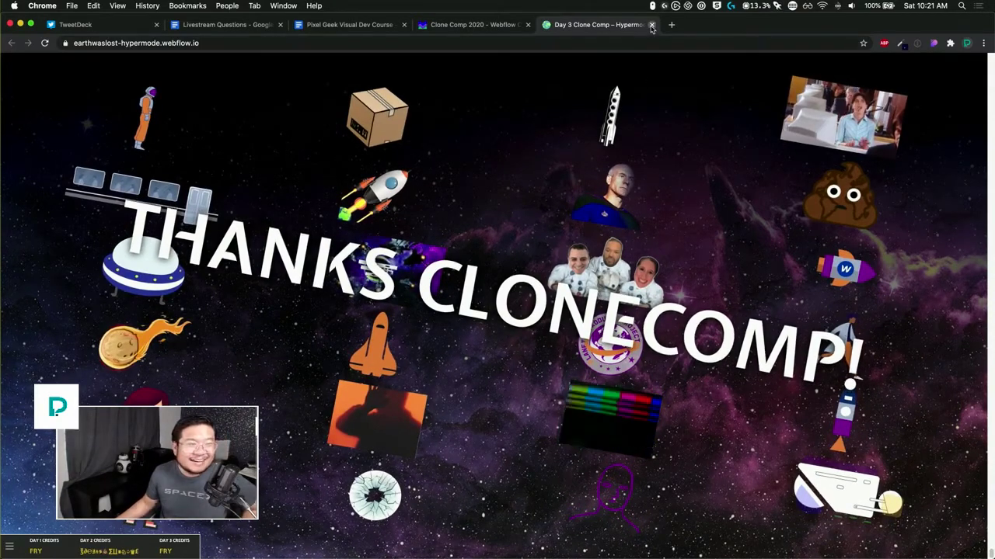
pyautogui.click(649, 25)
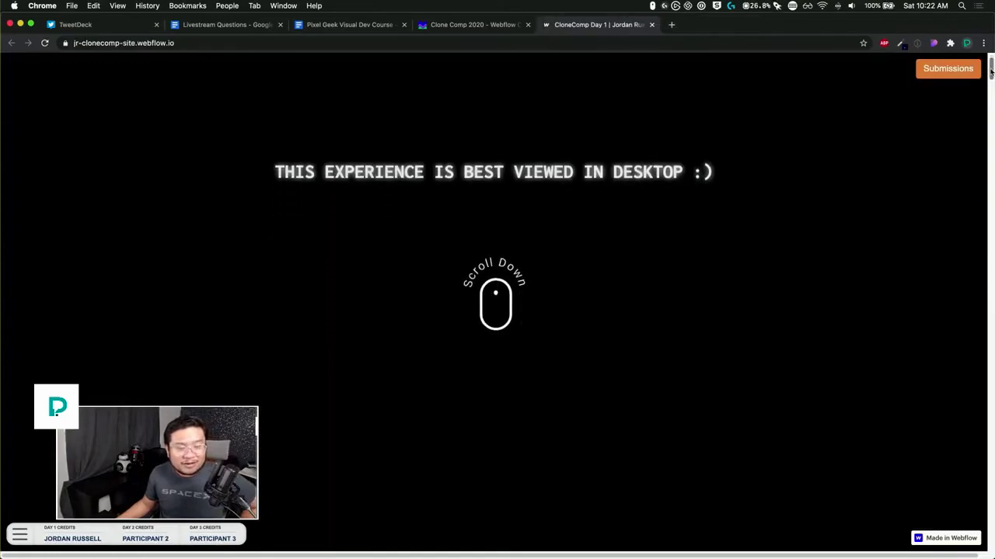
# Step: Scroll the Day 1 site through the alert and launch scenes to 'Mission: Success', then switch to the Endgame tab
pyautogui.scroll(-3)
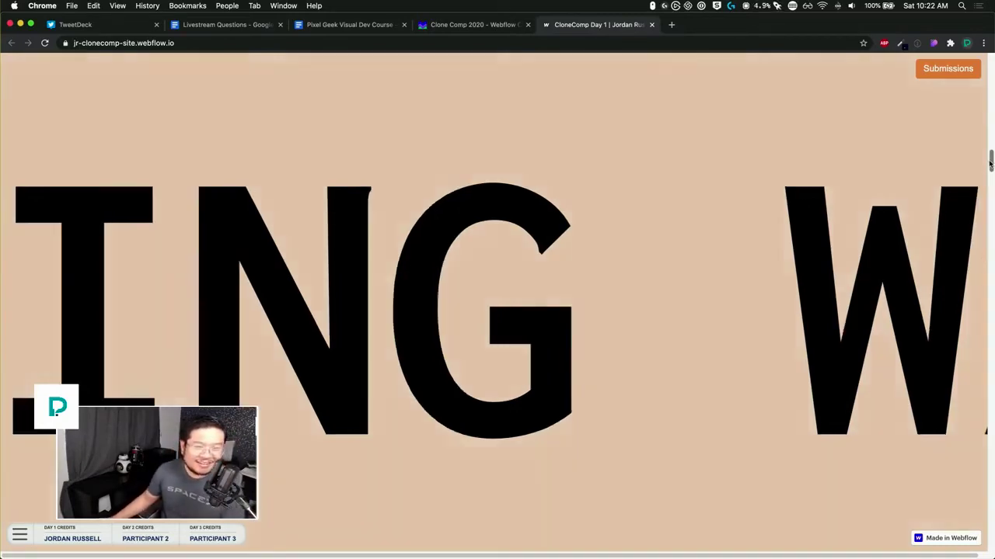
pyautogui.scroll(-3)
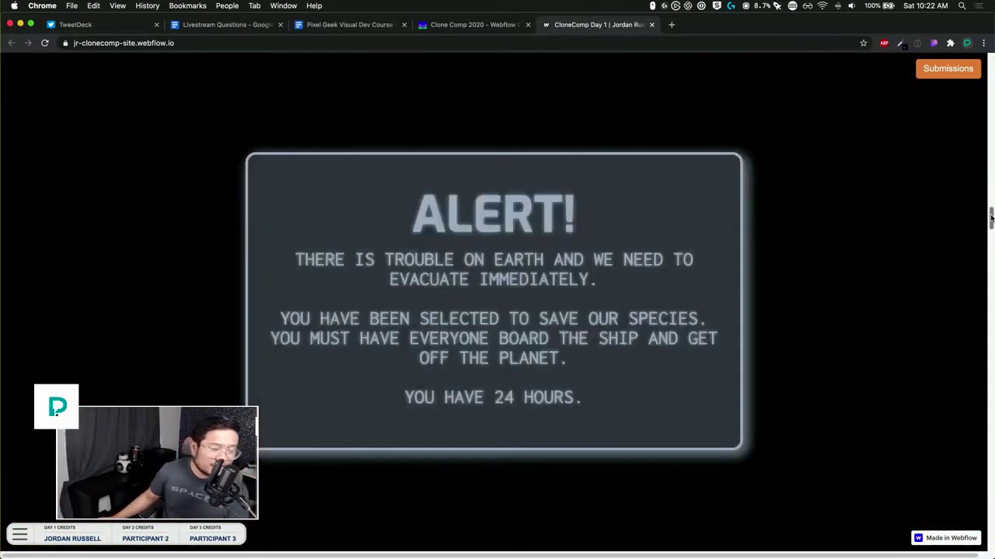
pyautogui.scroll(-3)
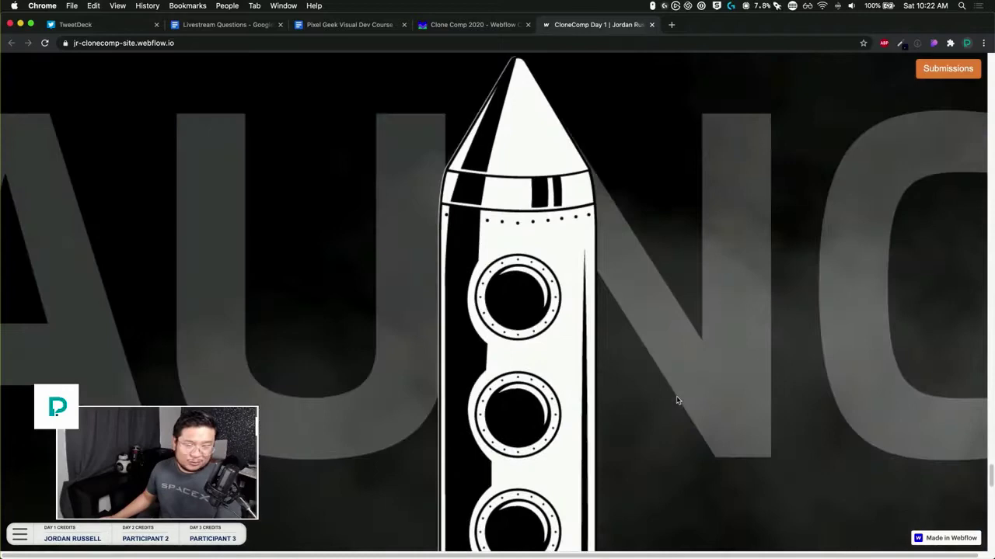
pyautogui.scroll(-3)
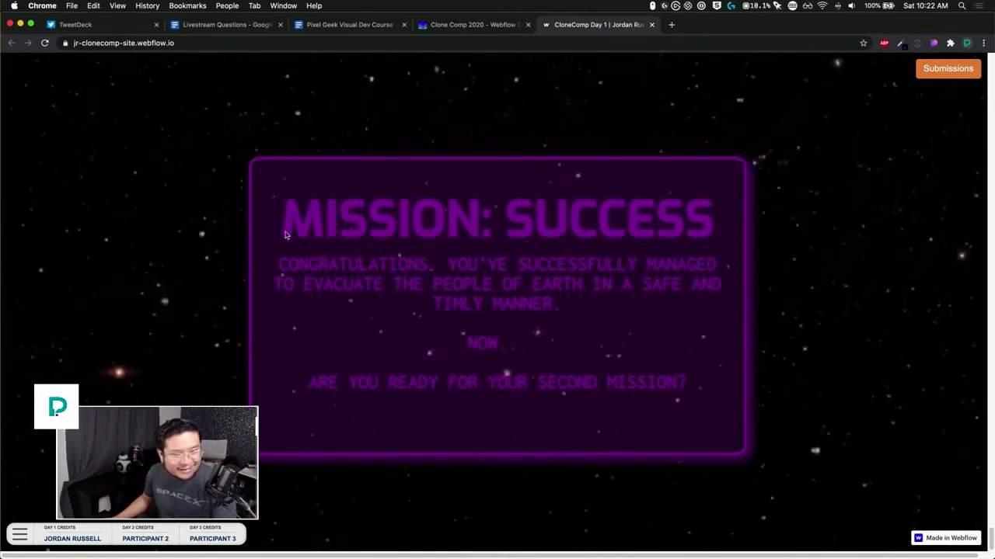
pyautogui.moveTo(407, 109)
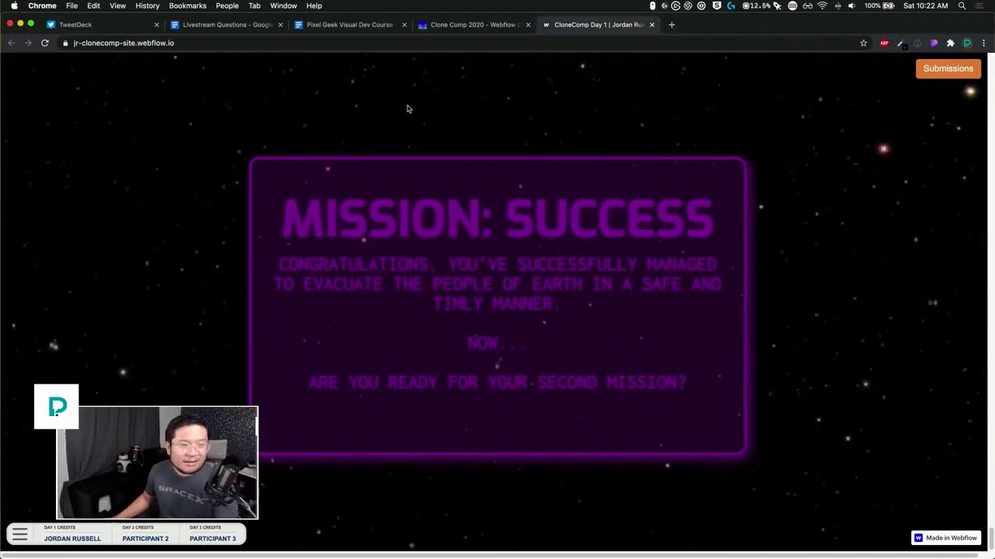
pyautogui.click(472, 25)
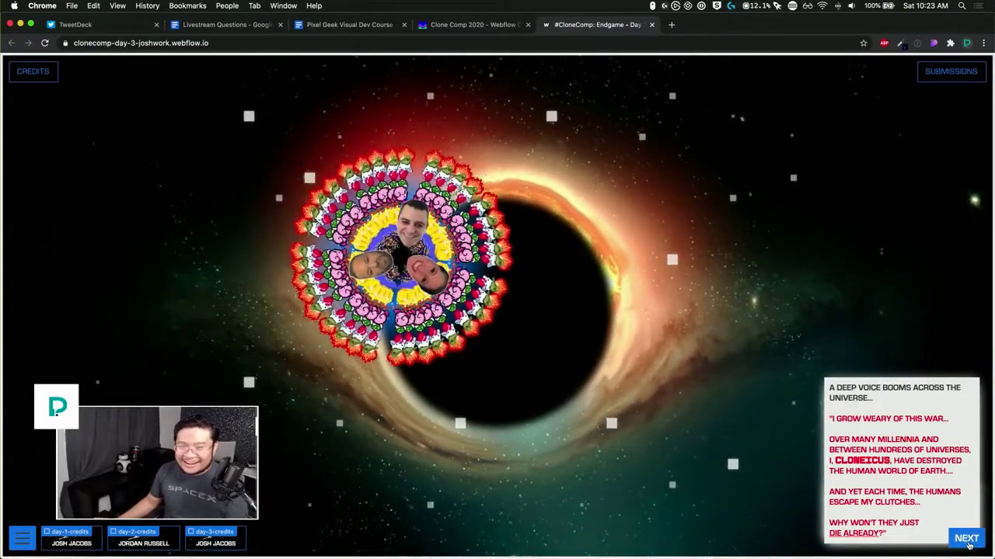
# Step: Advance the Endgame story dialogue with NEXT through the lone ship and radio voice messages
pyautogui.click(961, 537)
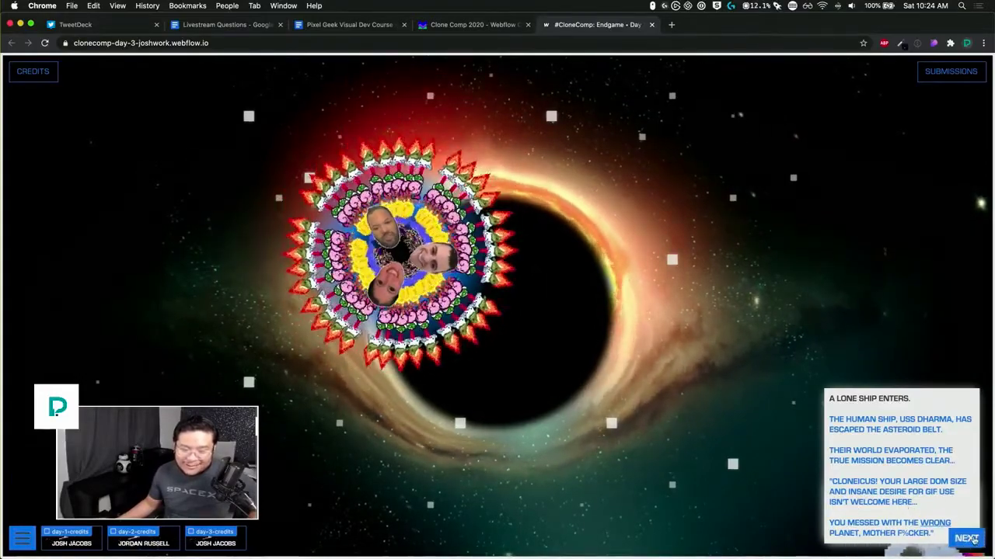
pyautogui.click(969, 541)
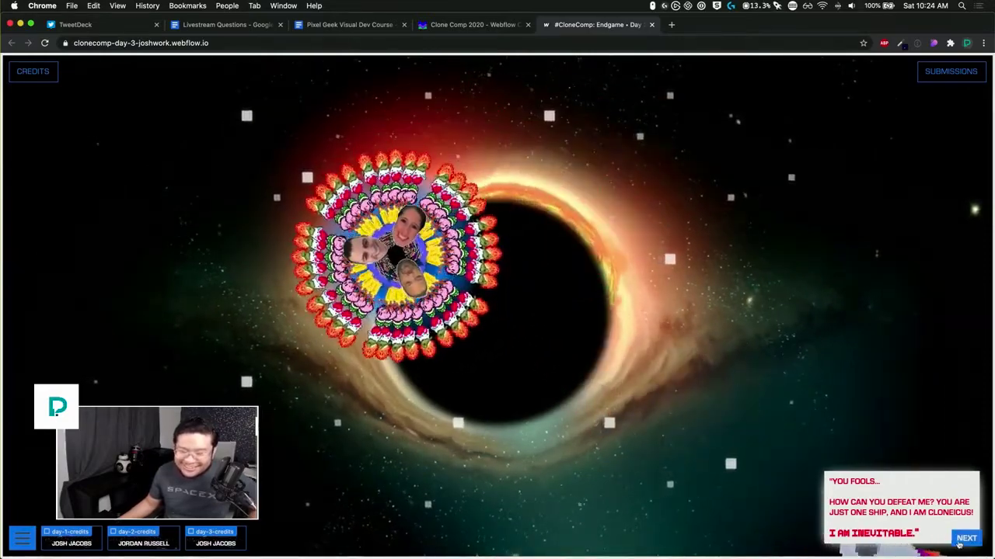
pyautogui.click(966, 536)
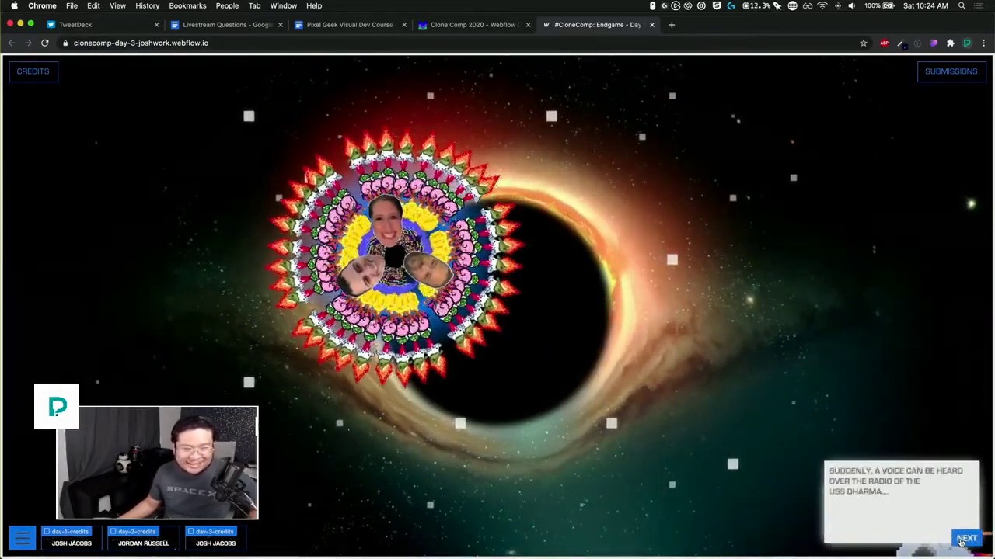
pyautogui.click(966, 537)
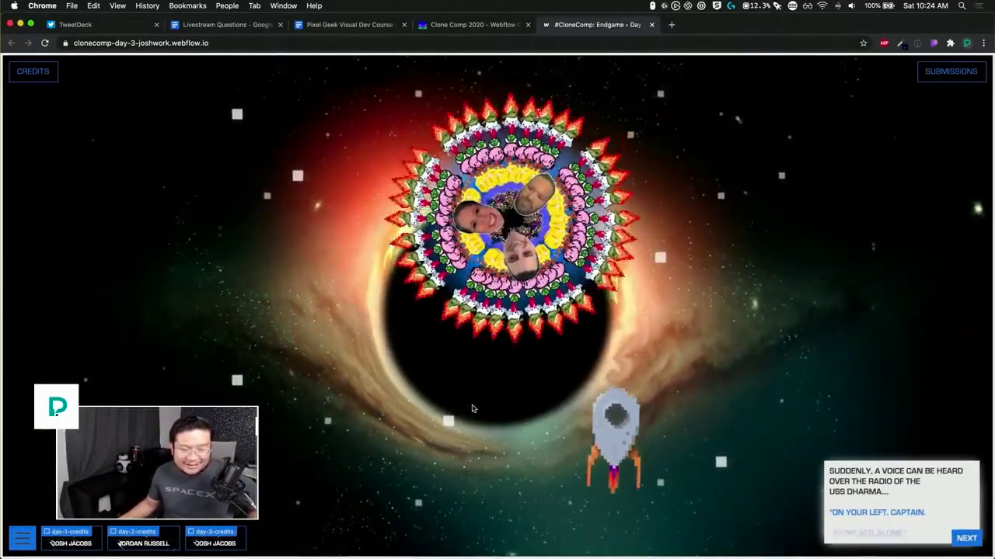
pyautogui.click(967, 538)
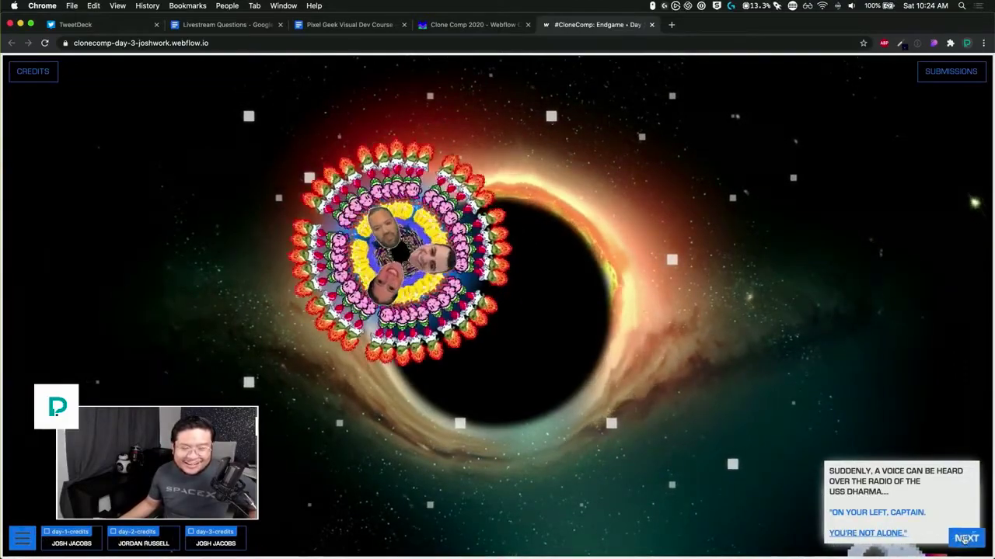
pyautogui.click(967, 537)
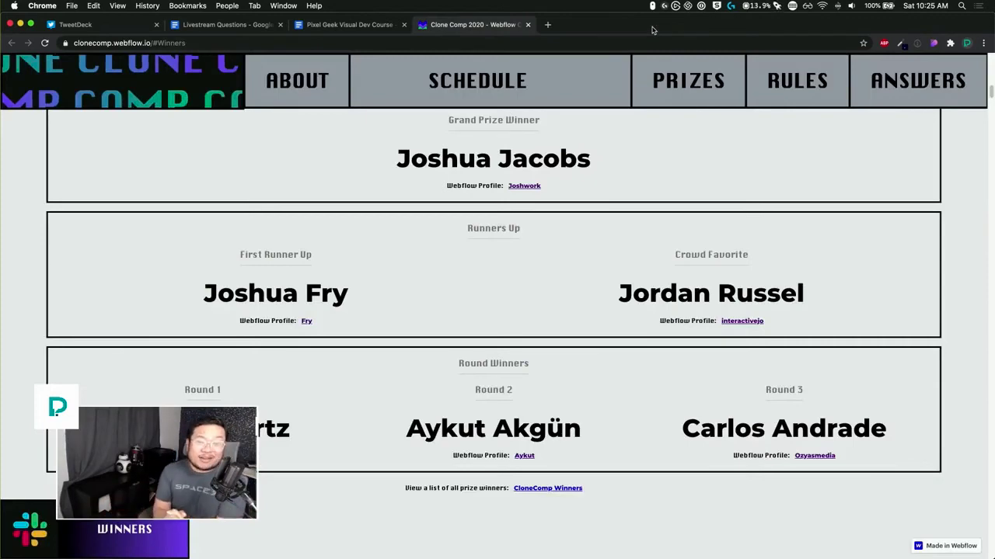
# Step: Go to the PRIZES section and scroll through the $1,300 cash prizes and sponsor rewards
pyautogui.click(689, 81)
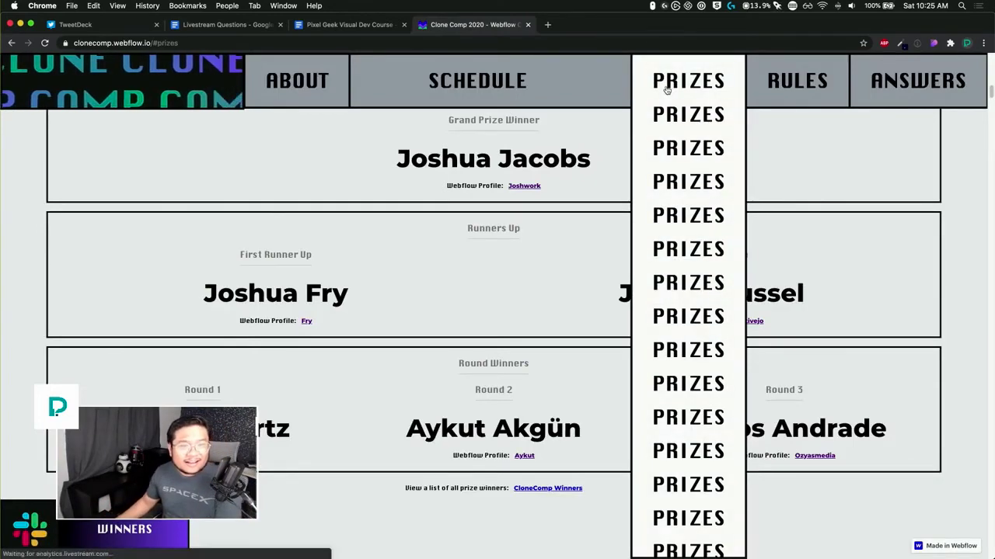
pyautogui.click(688, 81)
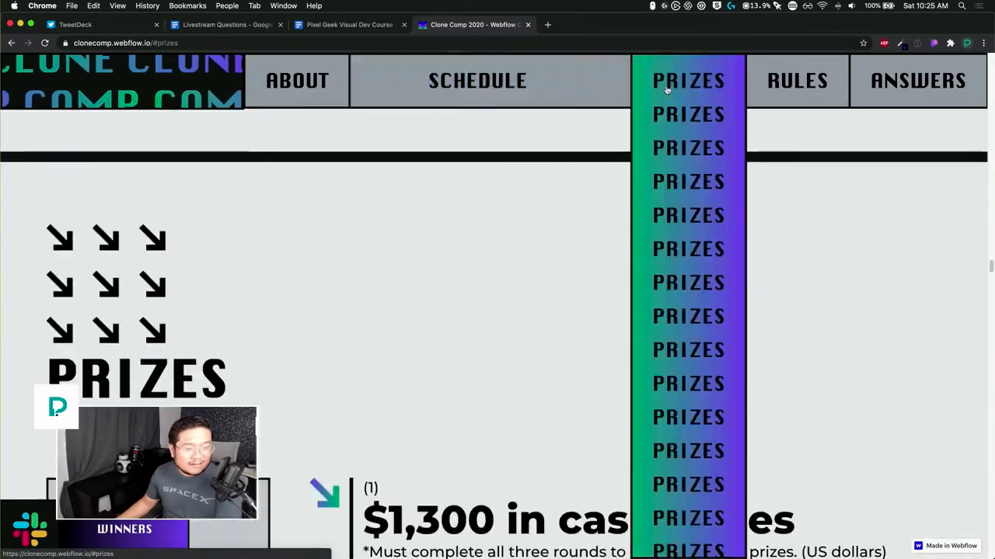
pyautogui.click(687, 80)
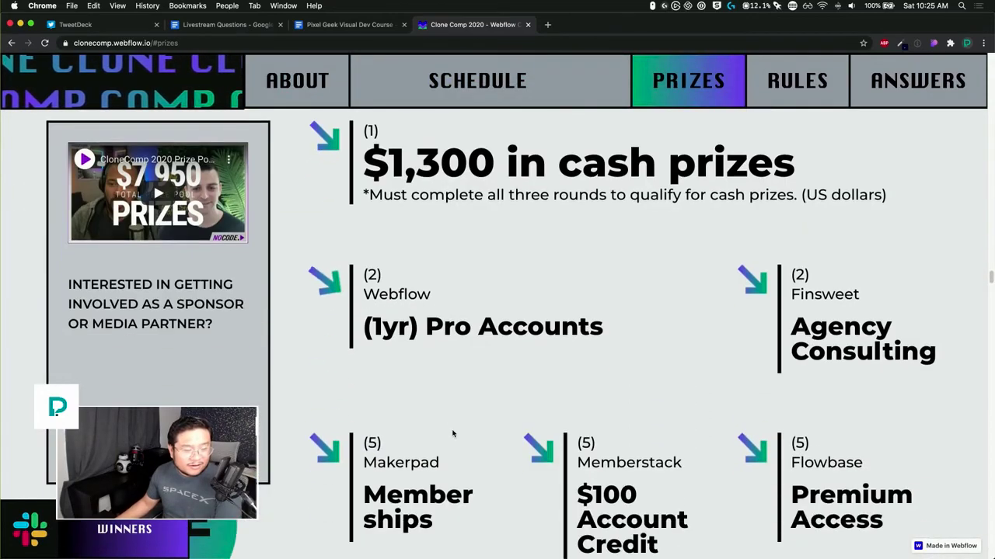
pyautogui.scroll(-3)
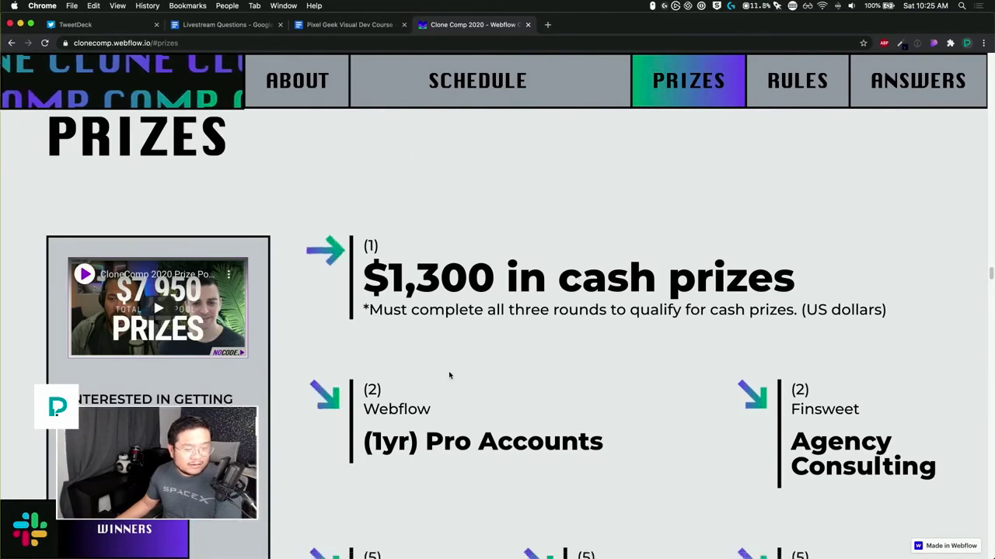
pyautogui.scroll(-3)
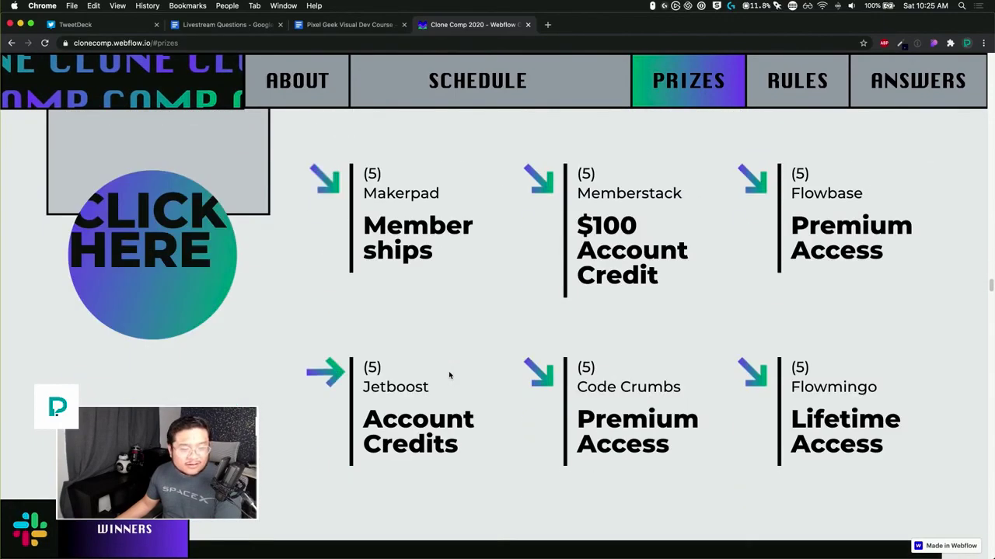